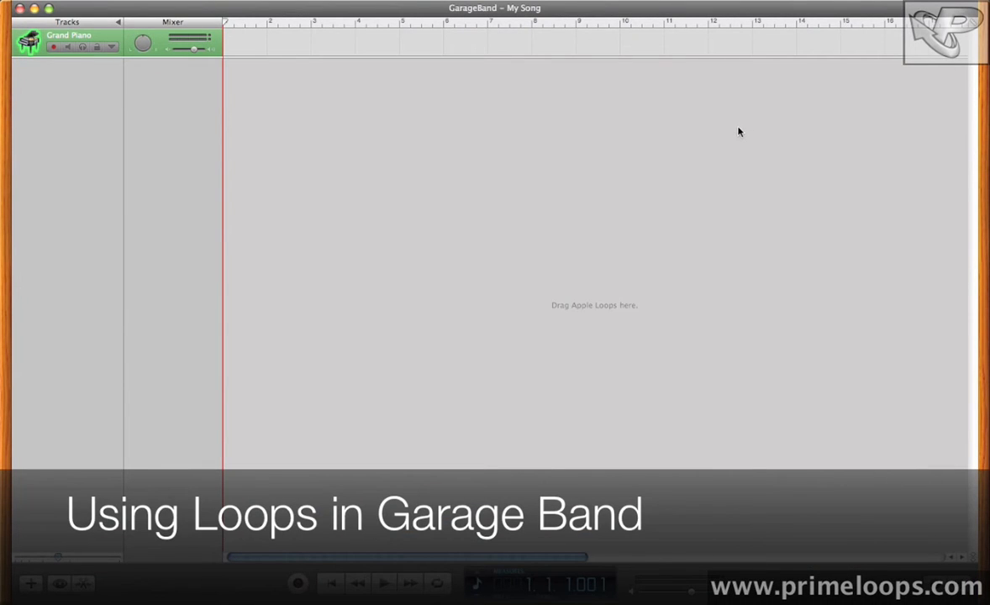
pyautogui.moveTo(734, 134)
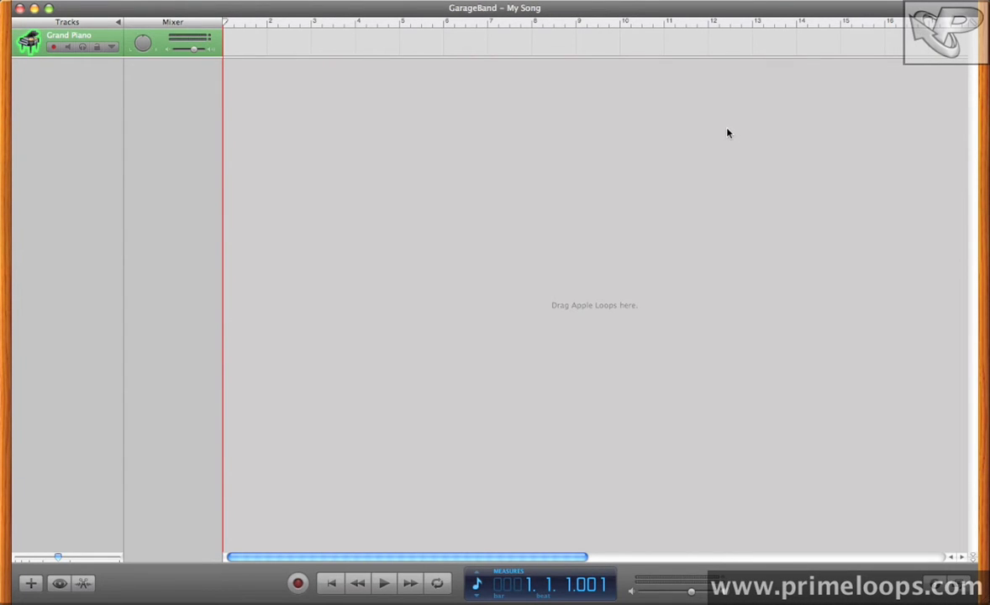
pyautogui.moveTo(751, 147)
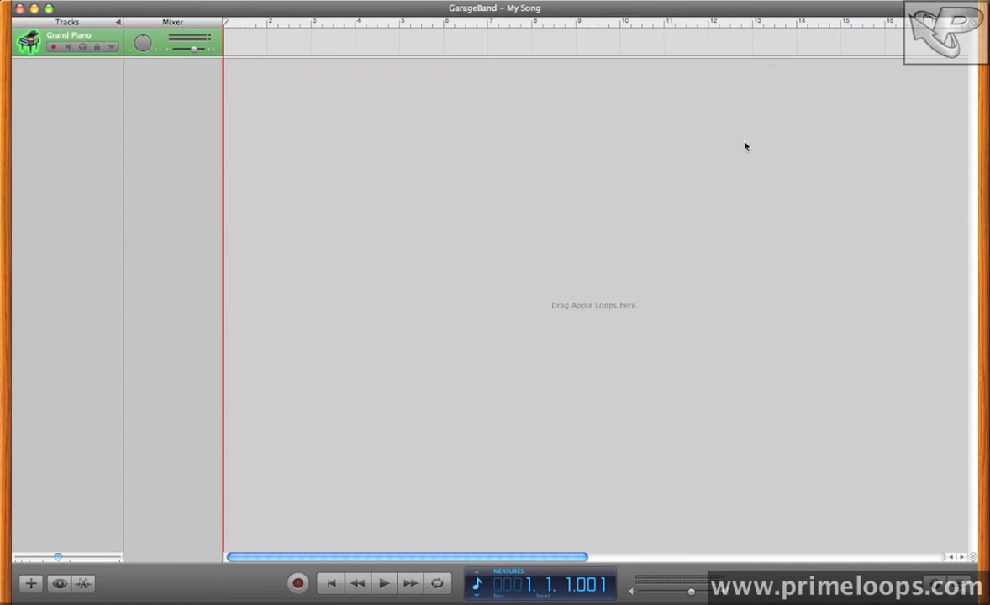
pyautogui.moveTo(836, 200)
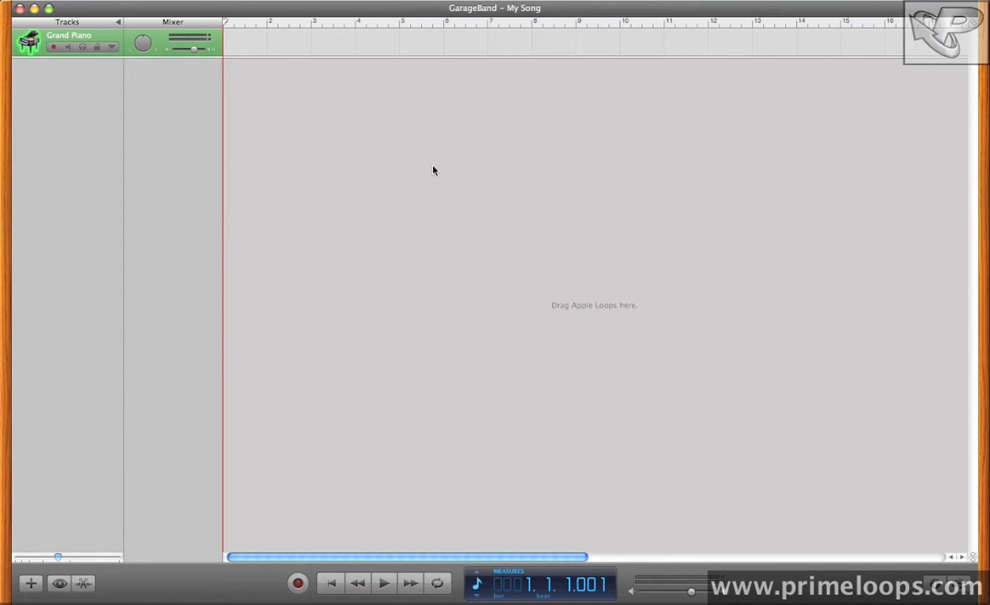
pyautogui.moveTo(368, 401)
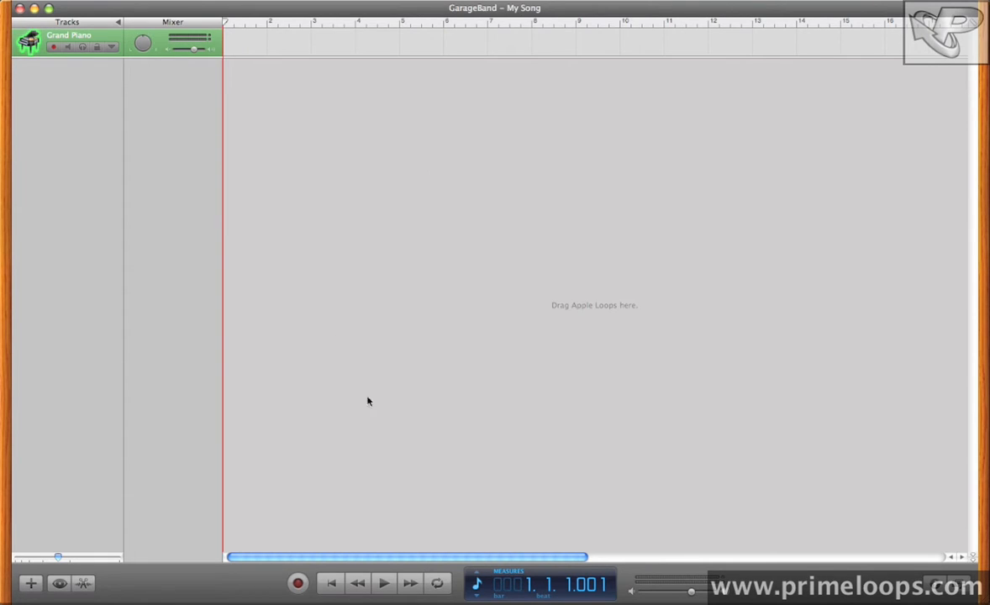
pyautogui.moveTo(789, 213)
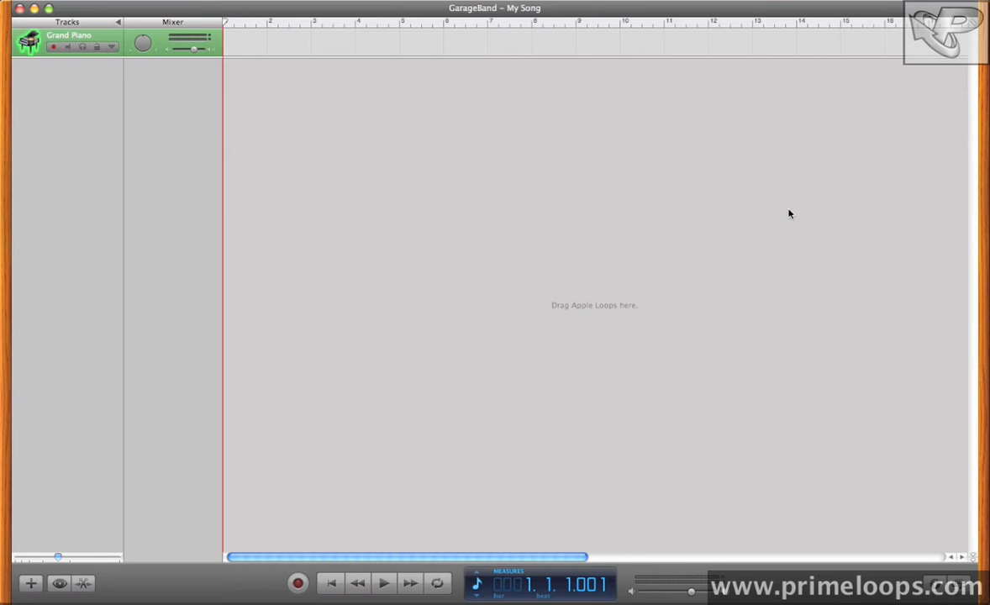
pyautogui.moveTo(698, 263)
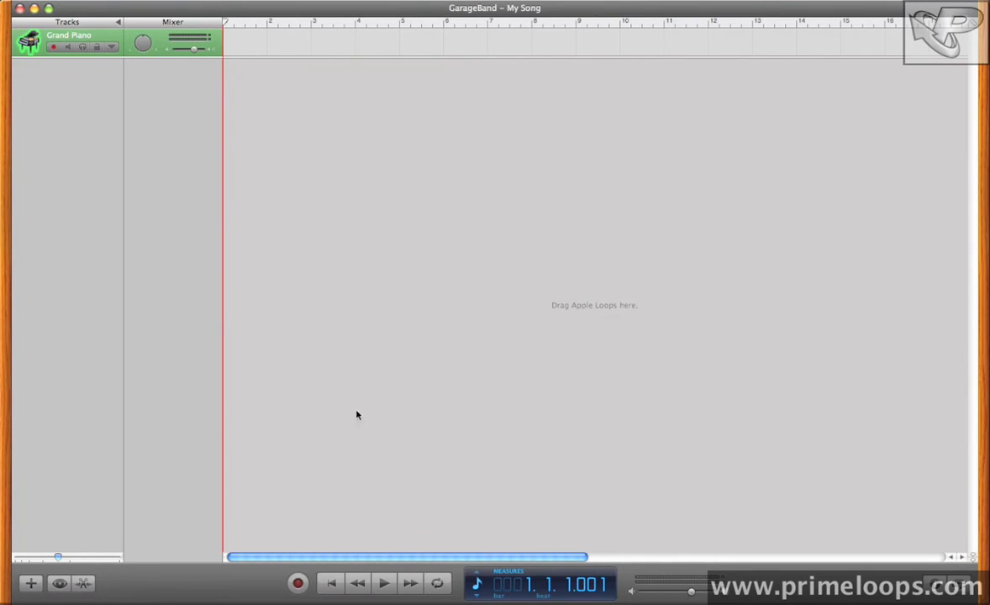
pyautogui.moveTo(105, 549)
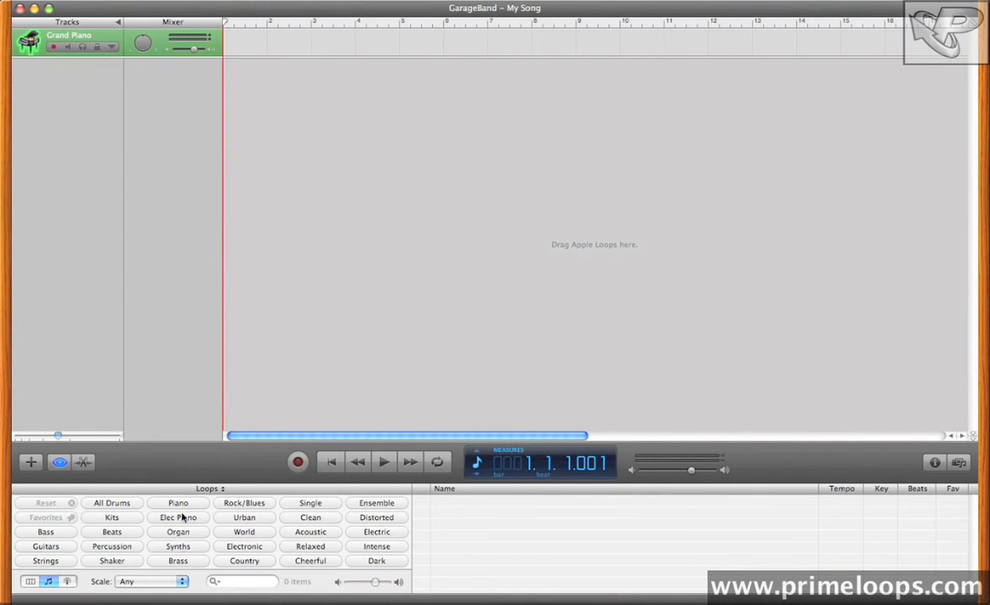
pyautogui.moveTo(293, 572)
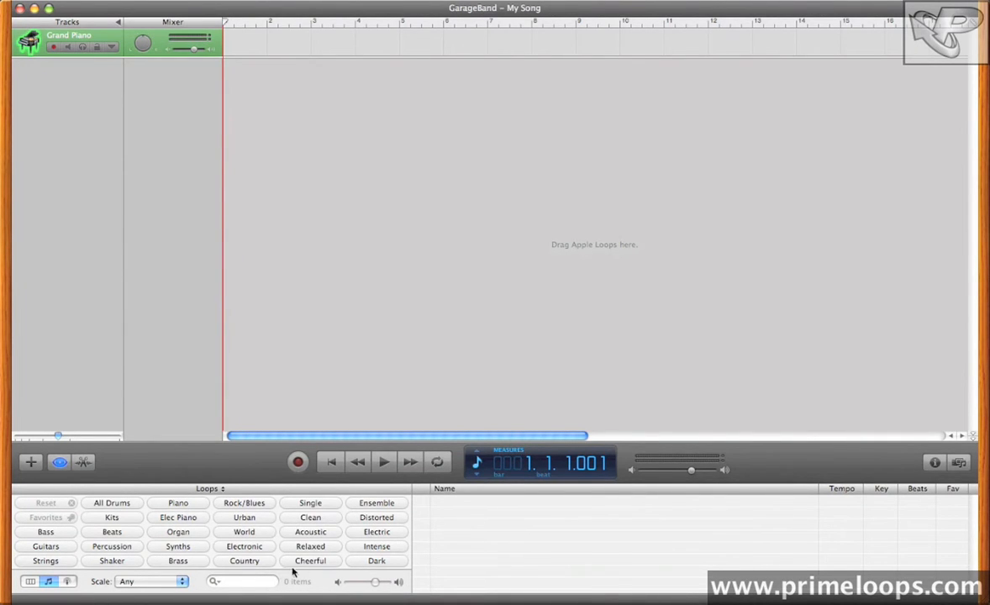
pyautogui.moveTo(273, 511)
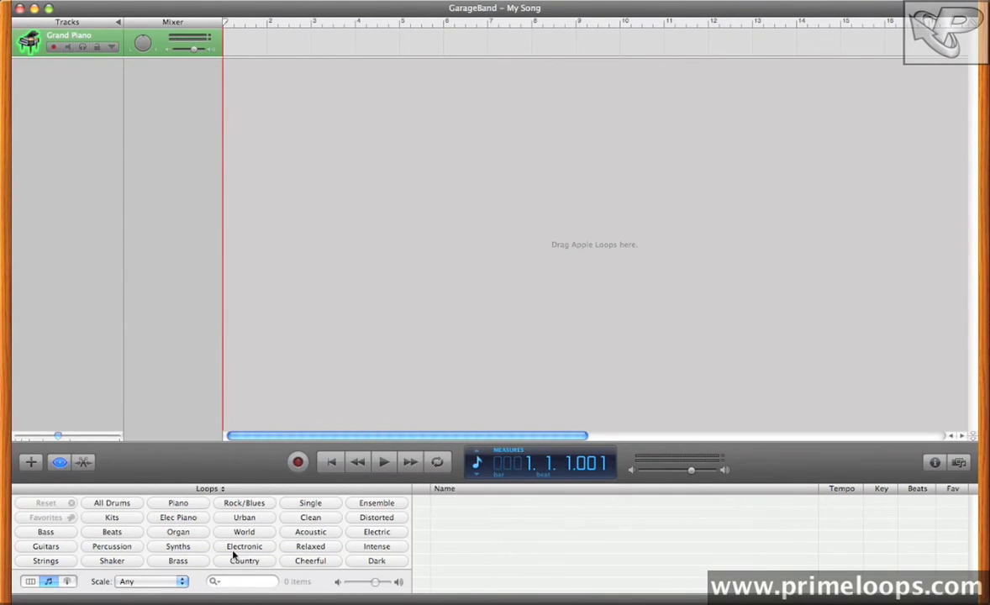
pyautogui.moveTo(197, 526)
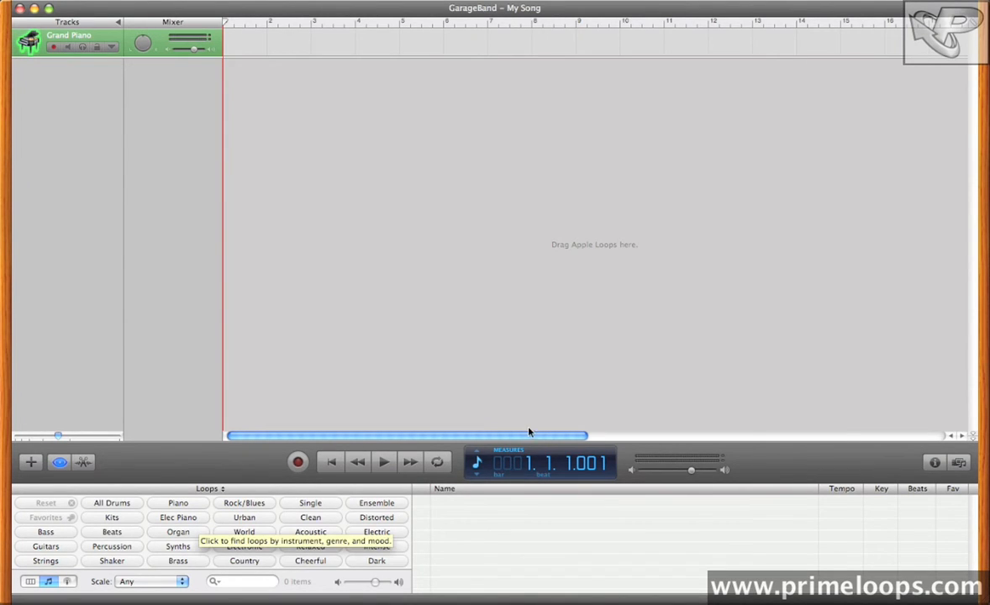
pyautogui.moveTo(142, 516)
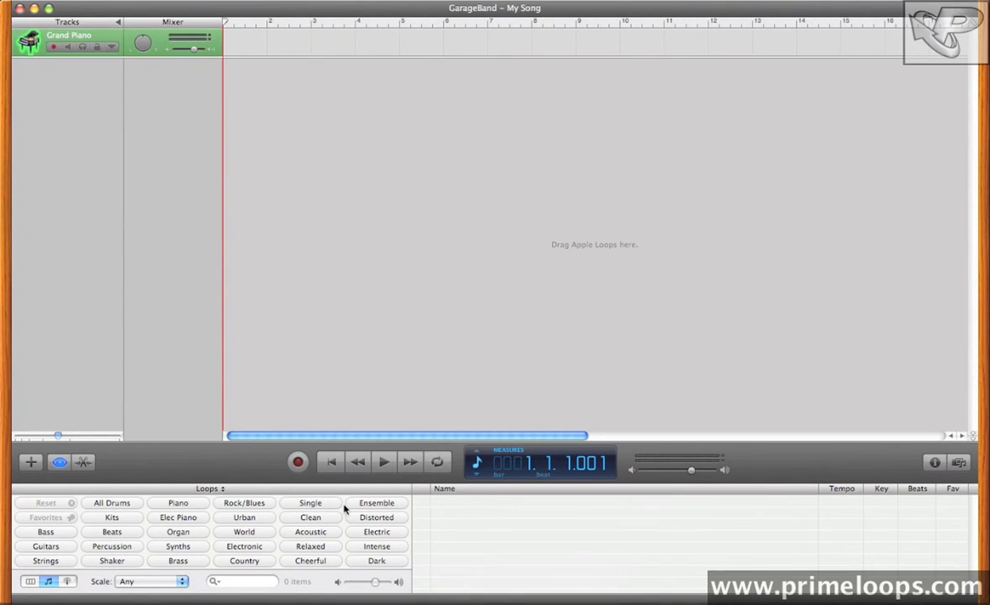
pyautogui.moveTo(310, 517)
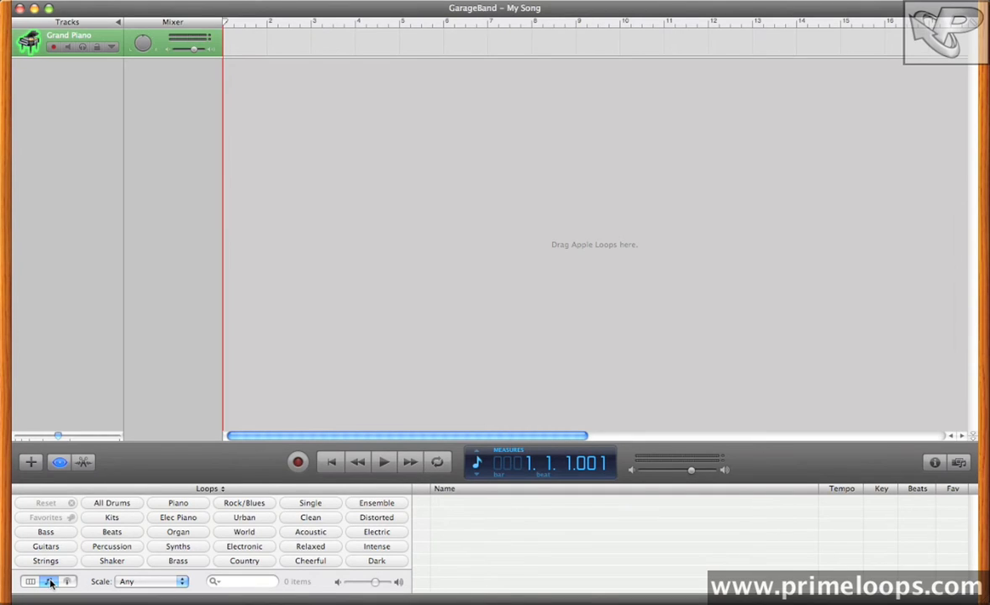
# Open the loop browser in button view from the lower-left toolbar.
pyautogui.click(30, 581)
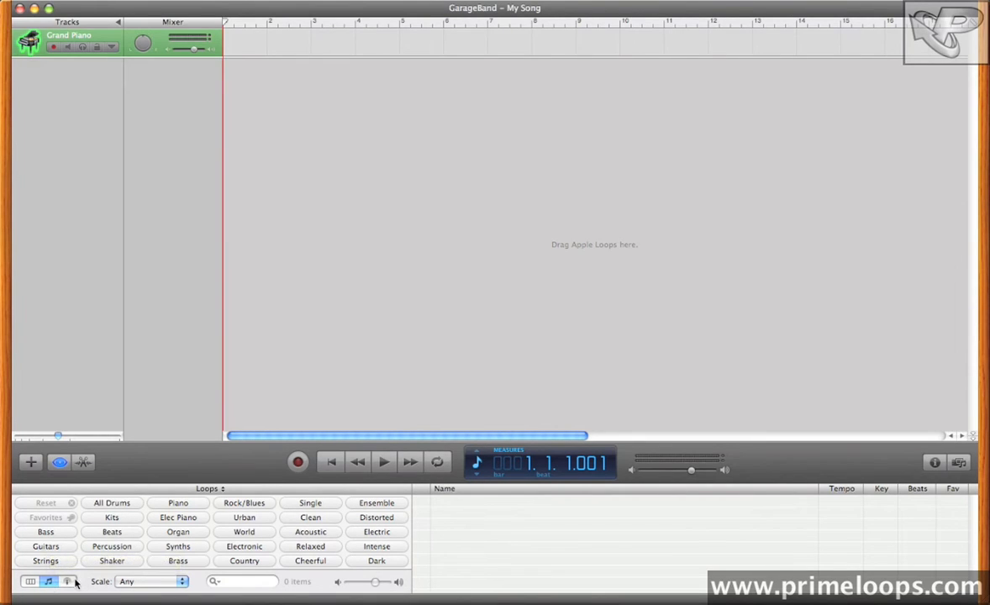
pyautogui.click(67, 580)
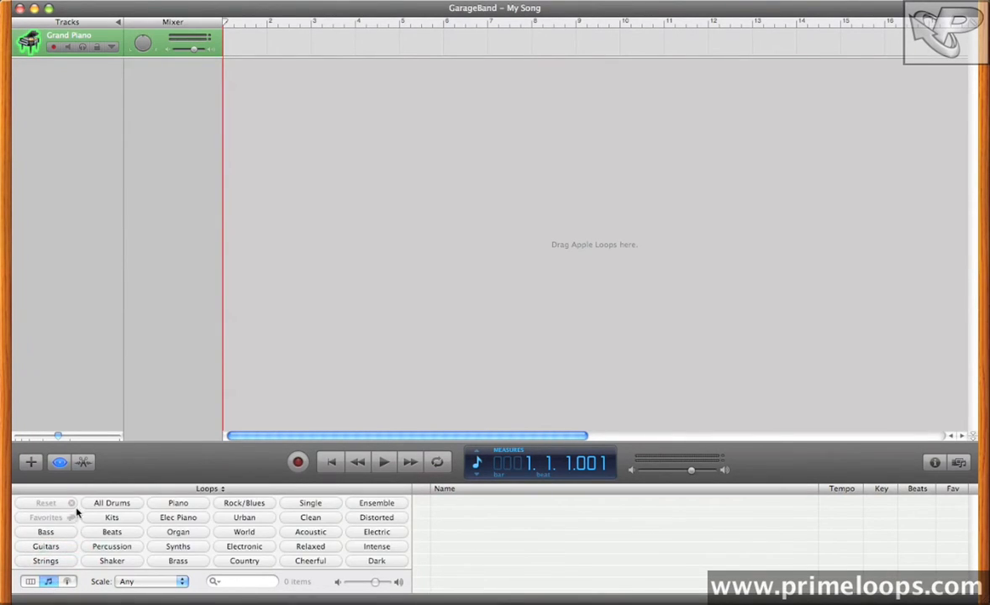
pyautogui.moveTo(335, 555)
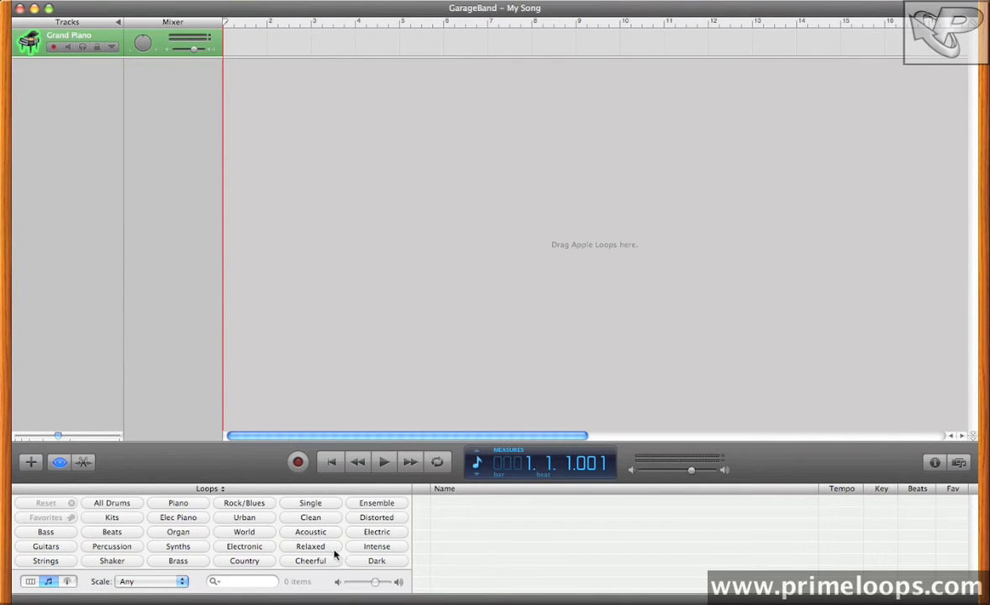
pyautogui.moveTo(259, 517)
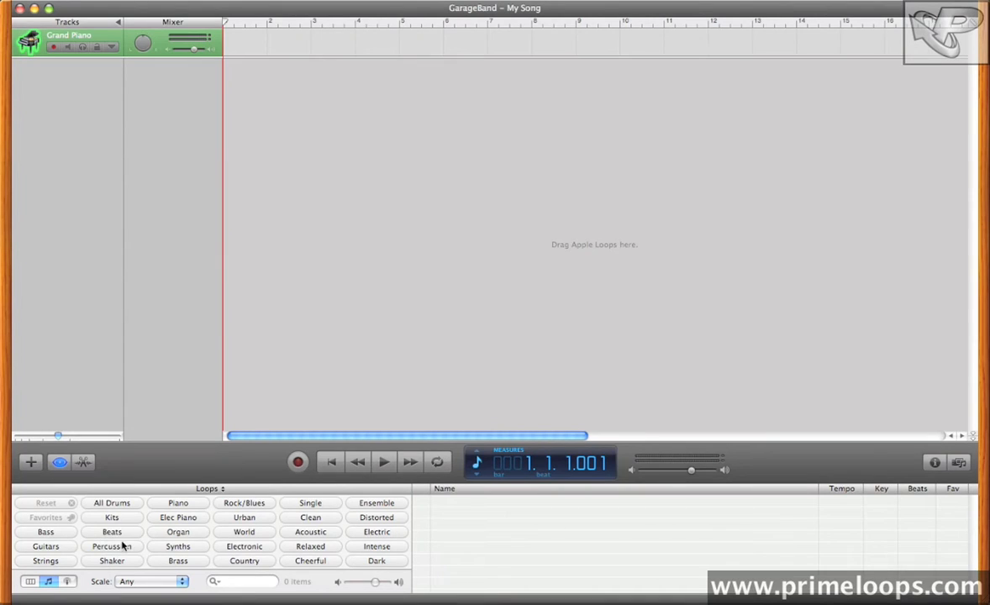
# Filter loops by Beats, Intense and Acoustic, then preview Ambient Beat 01.
pyautogui.click(112, 531)
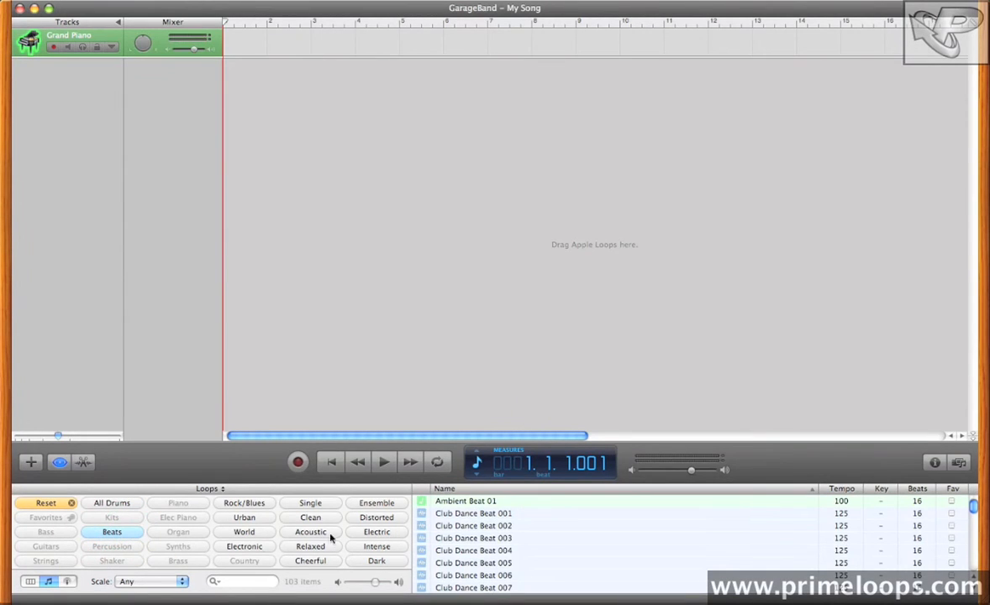
pyautogui.moveTo(374, 530)
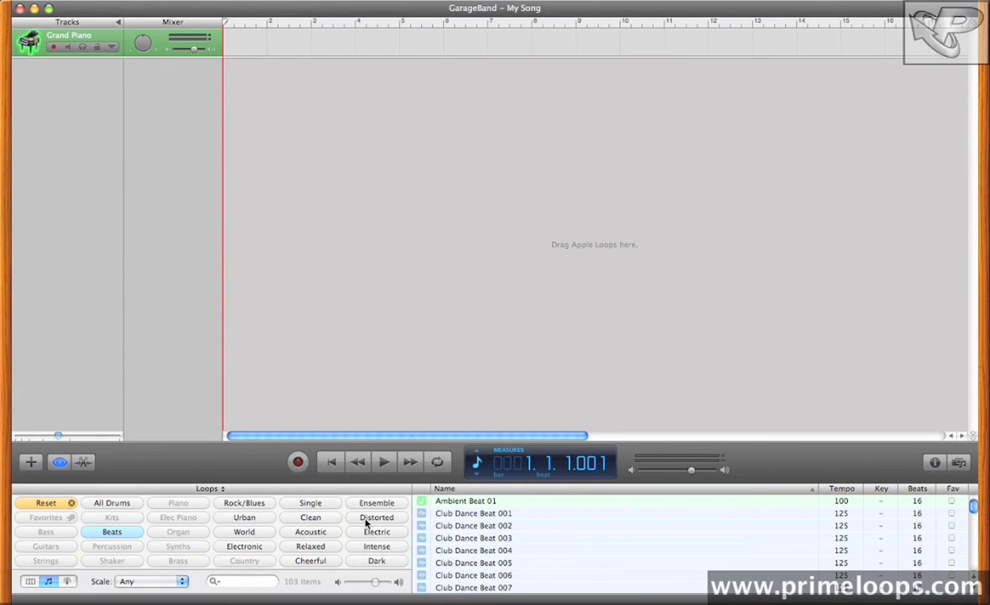
pyautogui.click(376, 546)
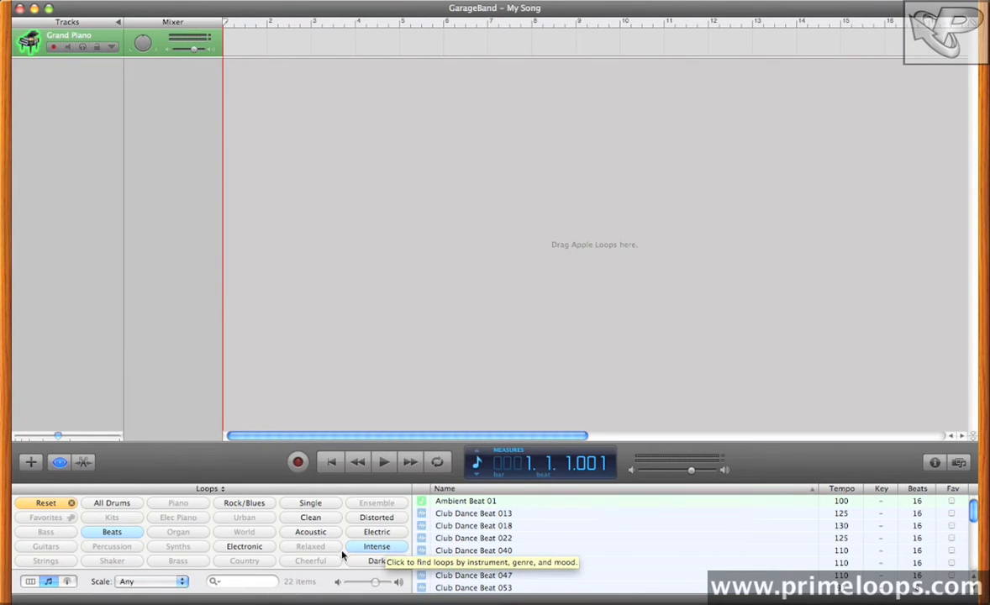
pyautogui.click(310, 531)
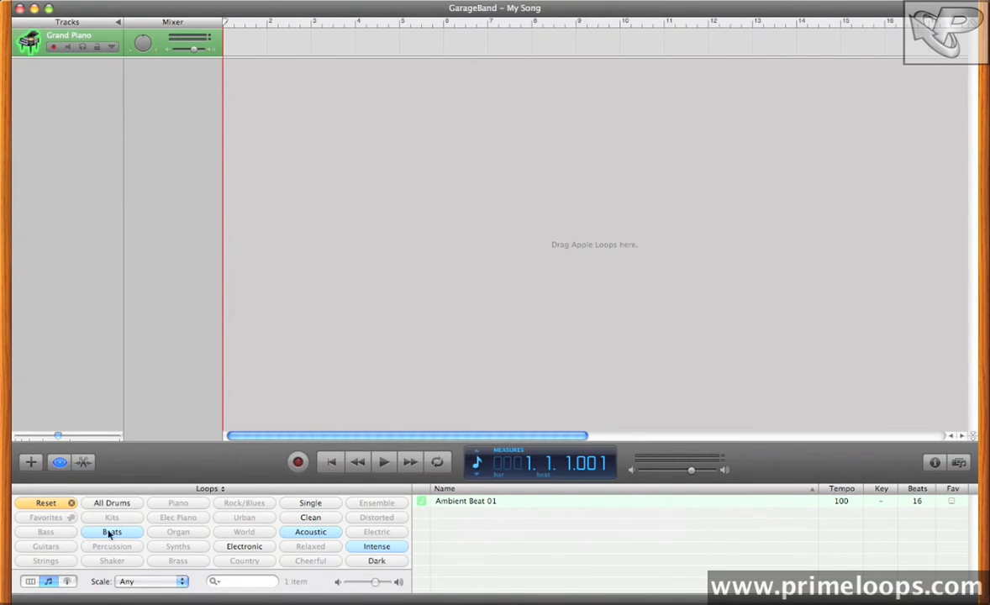
pyautogui.click(465, 500)
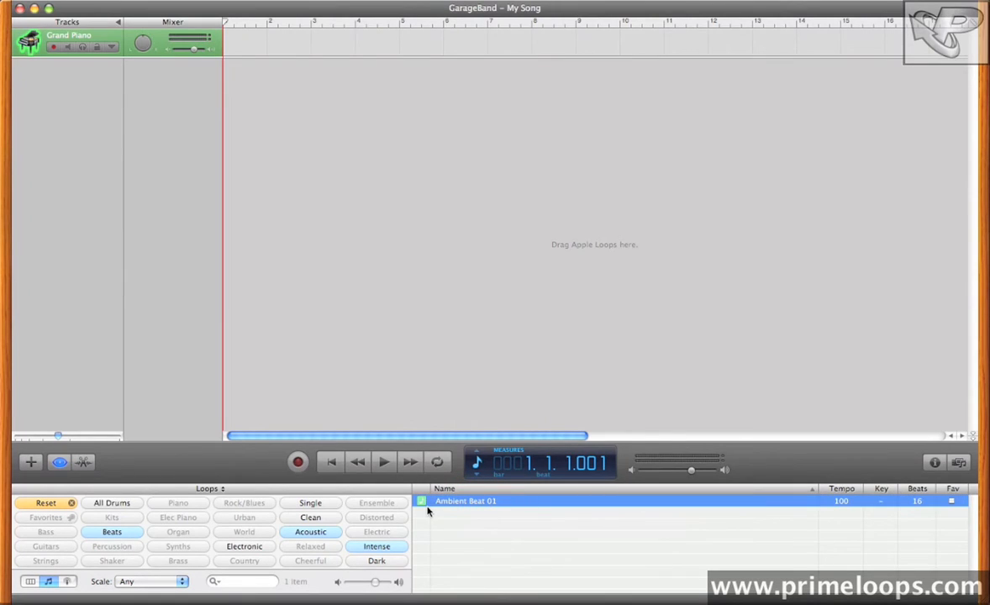
pyautogui.click(421, 501)
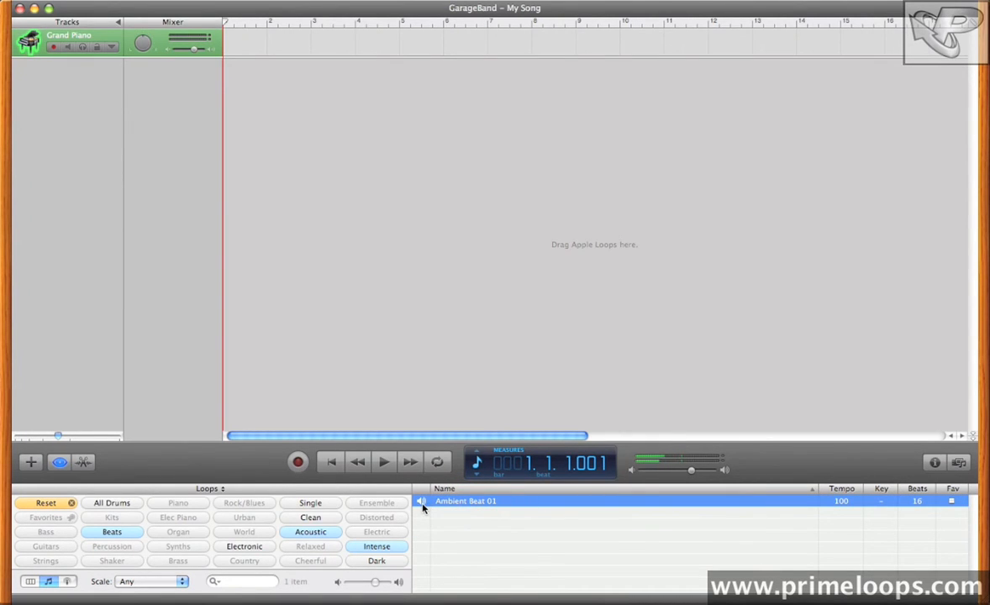
pyautogui.moveTo(425, 504)
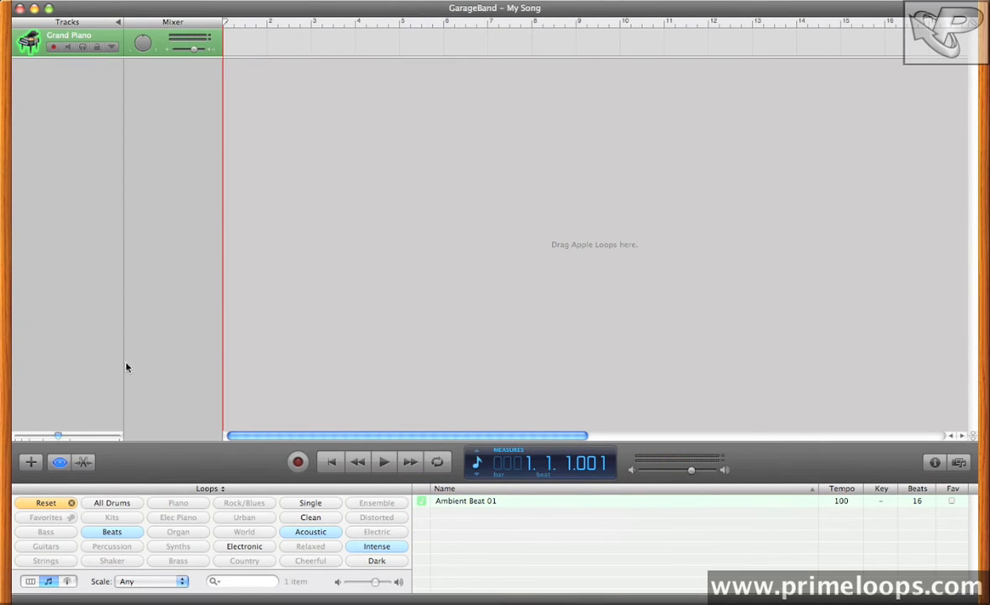
# Reset filters, pick Electronic, Relaxed and Distorted, and preview 80s Dance Bass Synth 01.
pyautogui.click(46, 502)
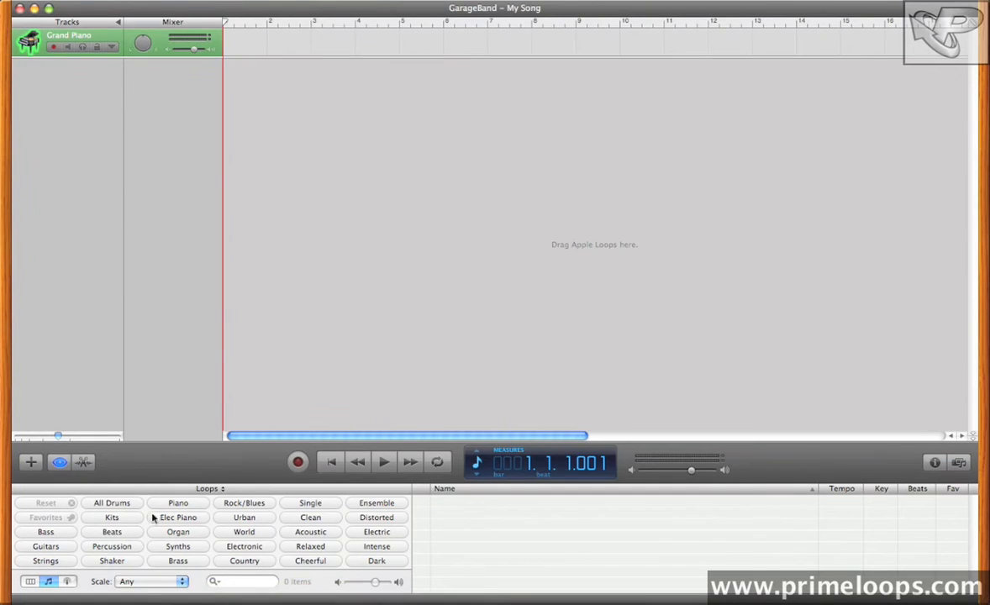
pyautogui.moveTo(244, 560)
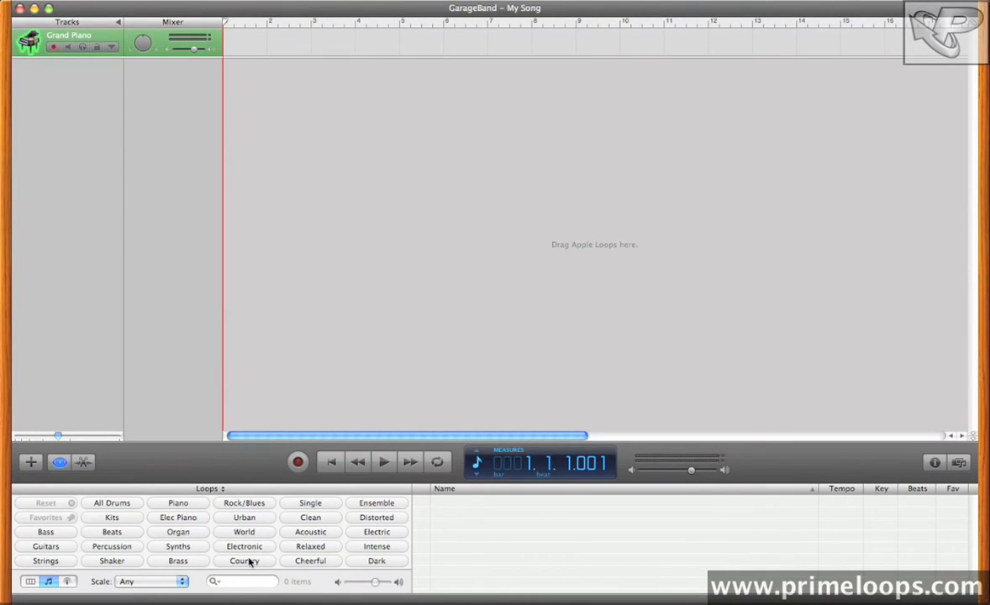
pyautogui.click(243, 546)
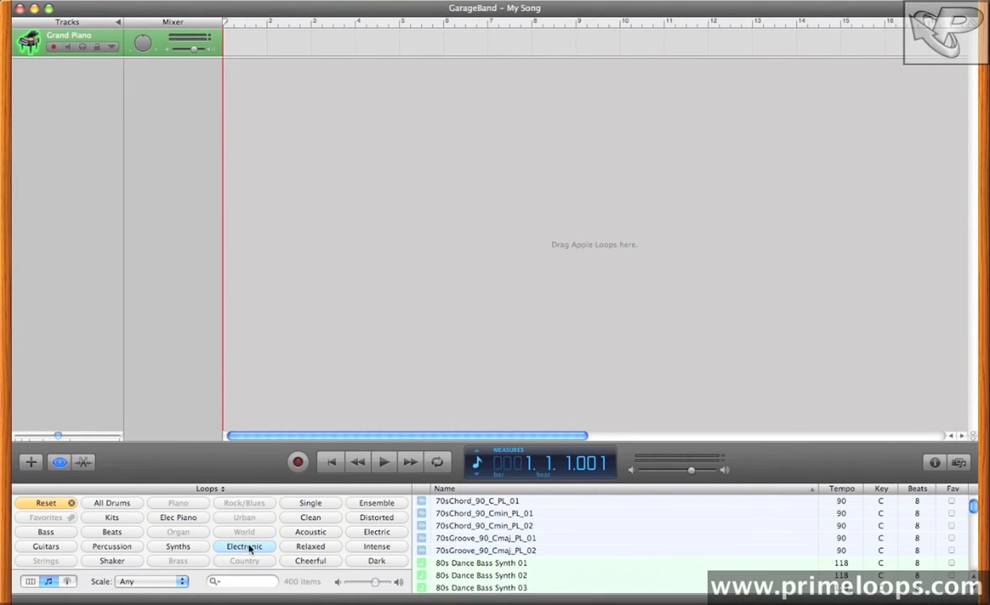
pyautogui.click(310, 546)
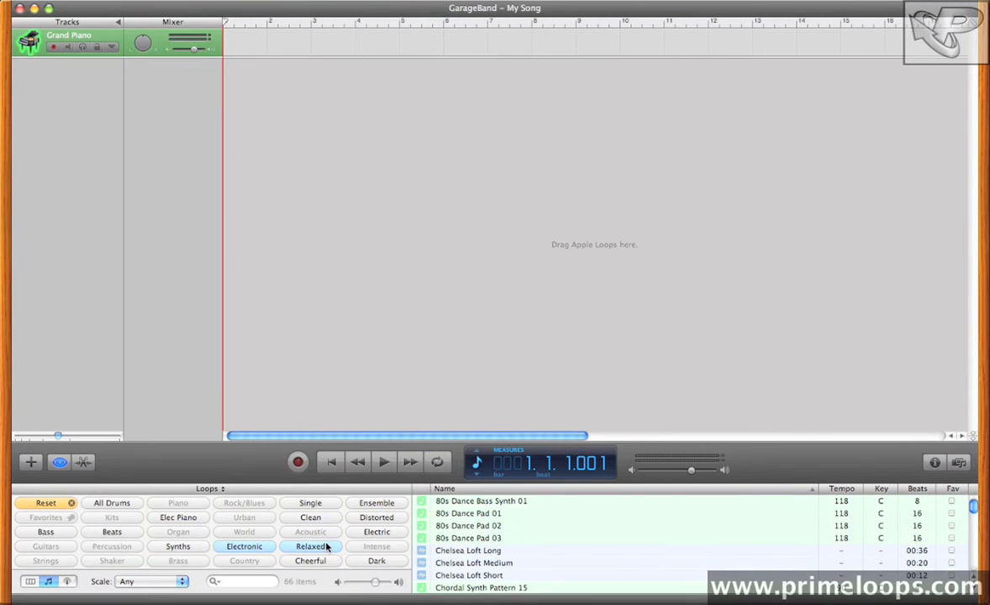
pyautogui.click(376, 517)
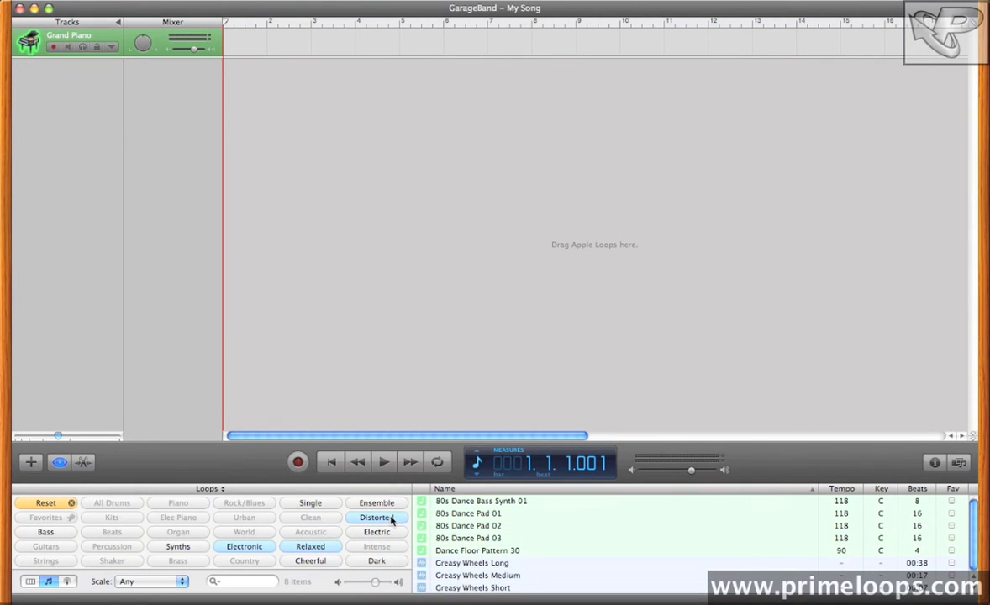
pyautogui.click(481, 500)
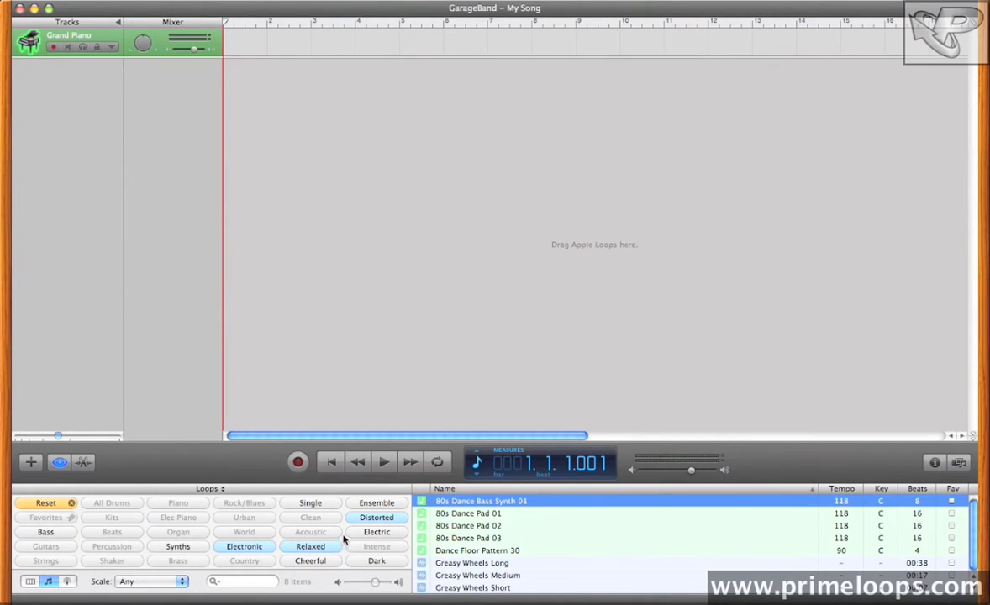
pyautogui.moveTo(473, 516)
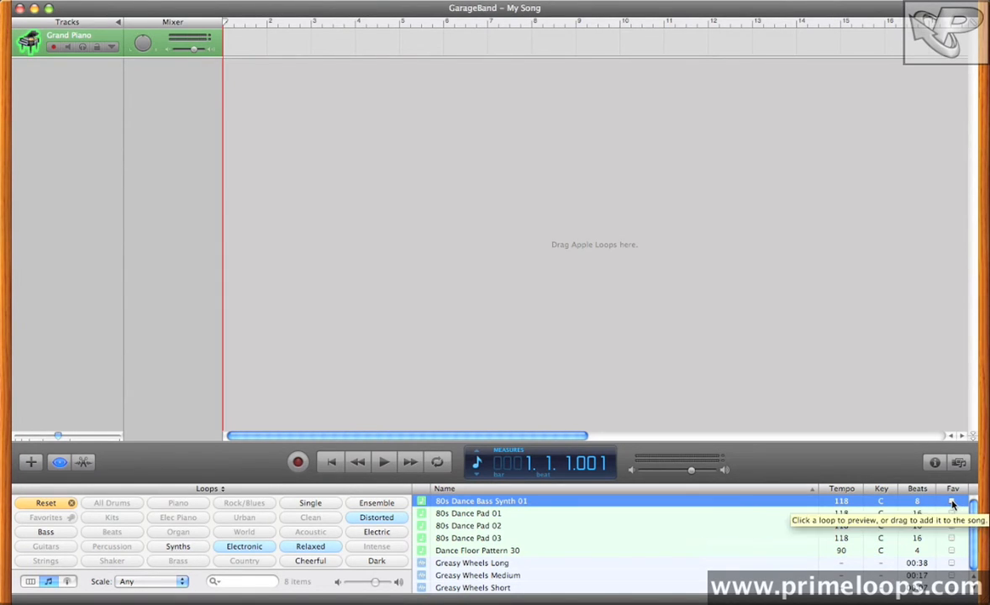
pyautogui.moveTo(827, 289)
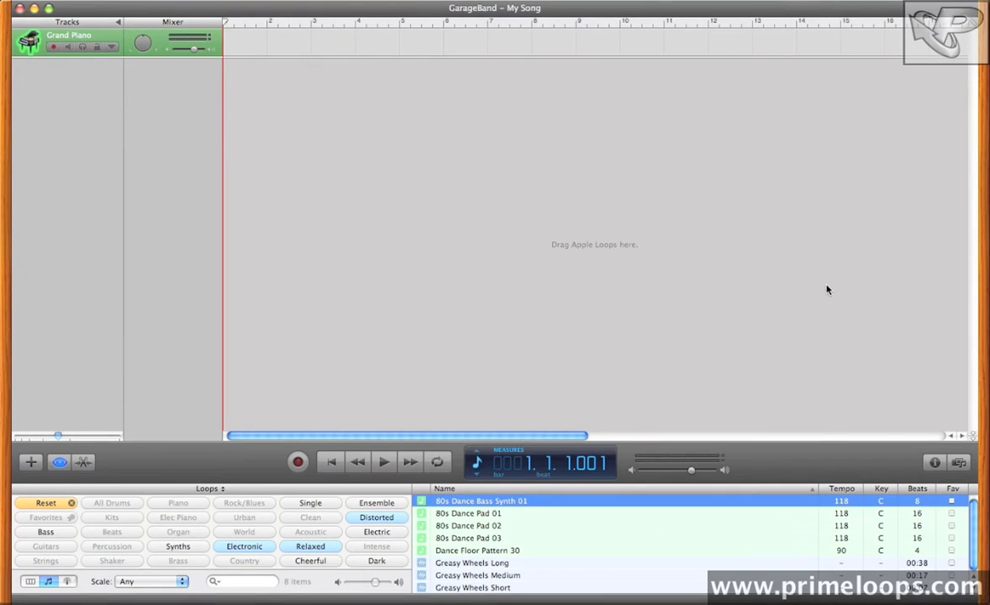
pyautogui.moveTo(572, 336)
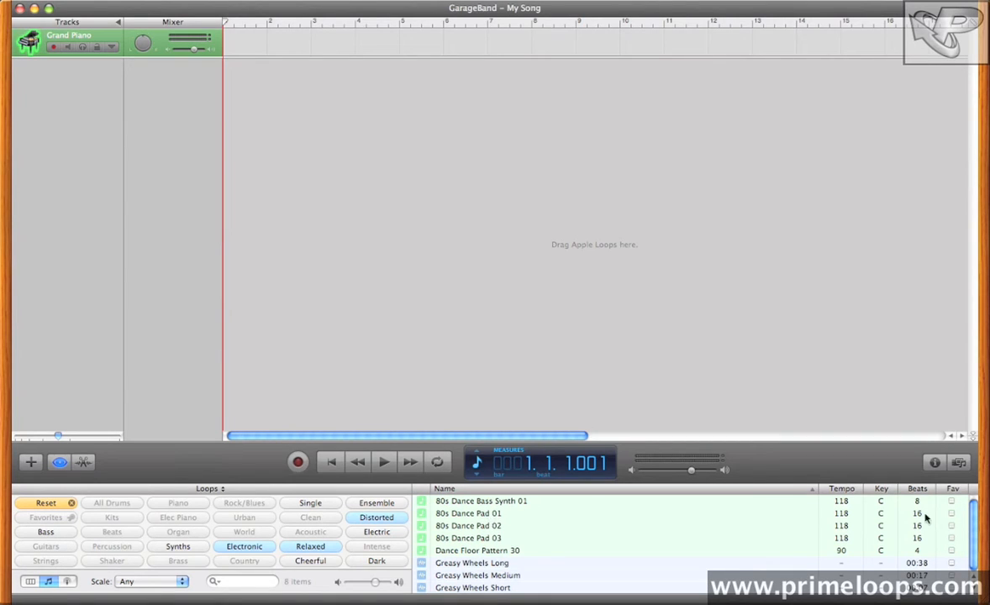
# Favourite 80s Dance Bass Synth 01, reset keywords, and show the Favorites filter.
pyautogui.click(950, 500)
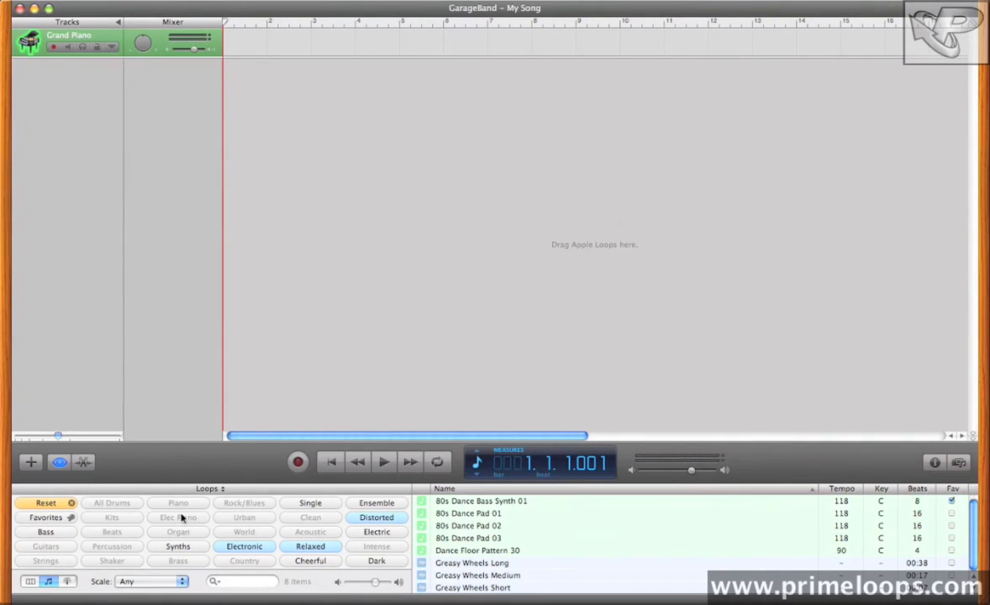
pyautogui.click(45, 502)
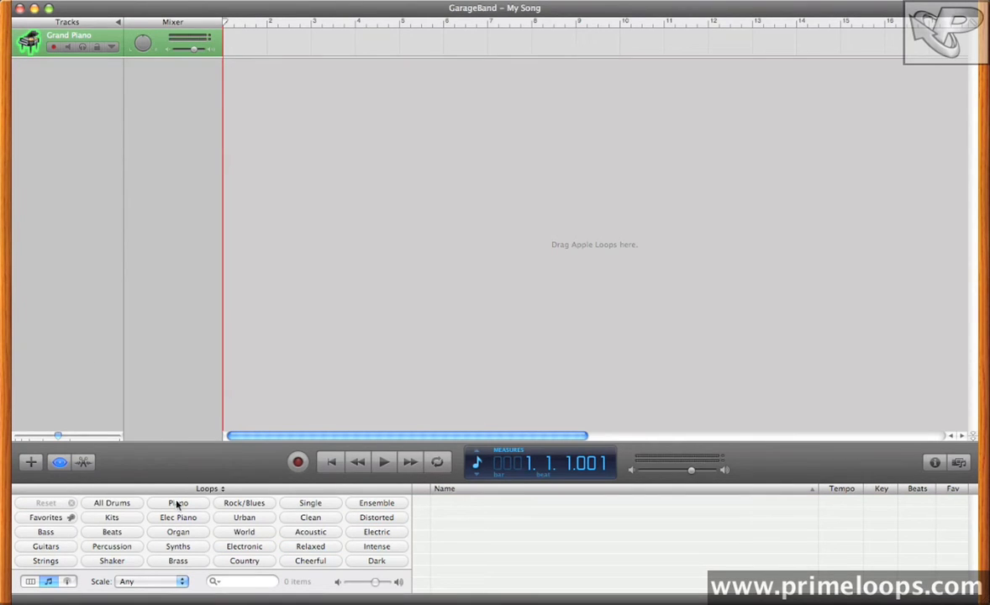
pyautogui.moveTo(46, 517)
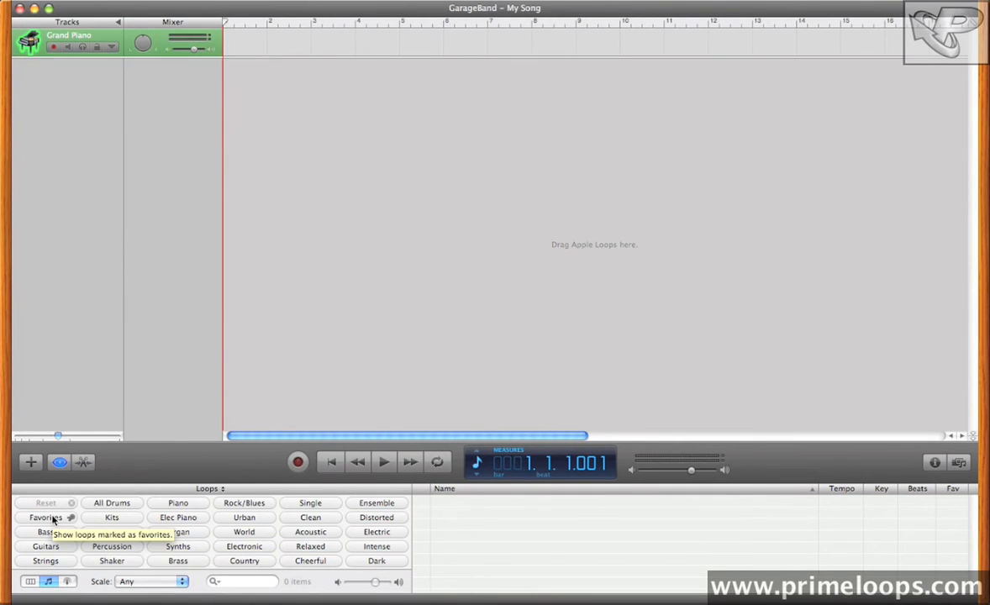
pyautogui.click(45, 517)
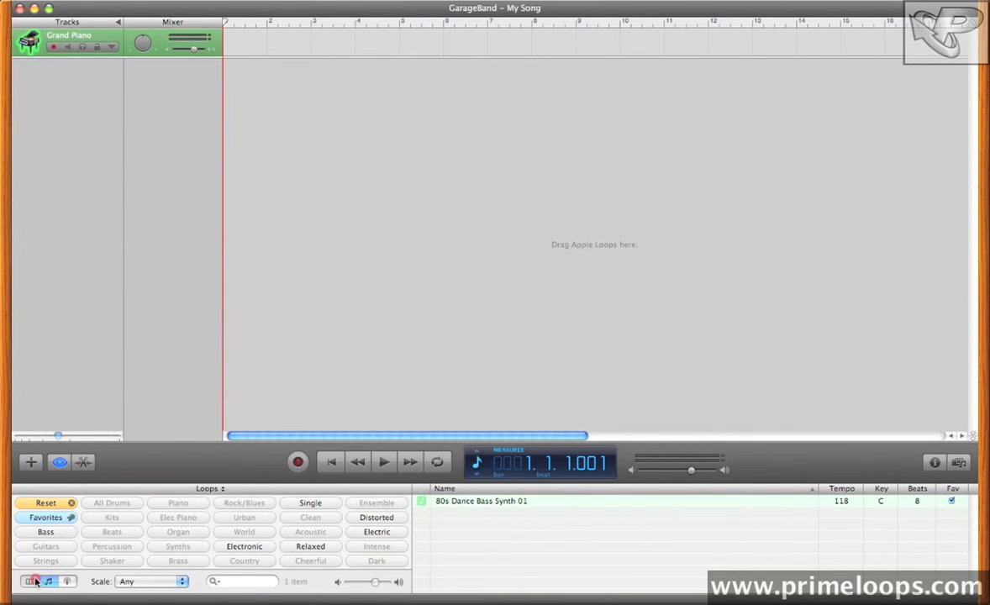
# In column view browse Favorites > Distorted, then return to button view.
pyautogui.click(30, 581)
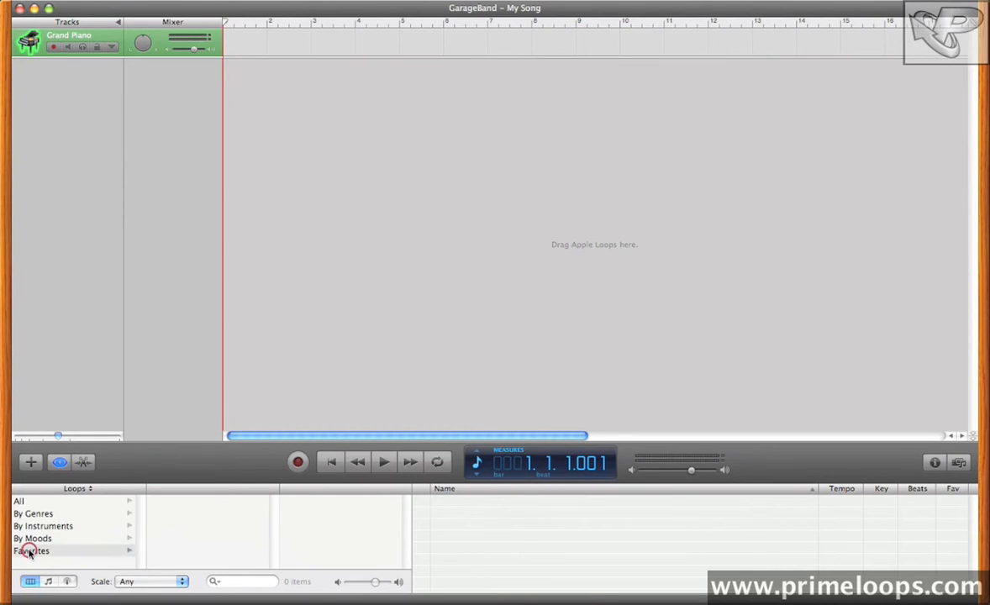
pyautogui.click(31, 550)
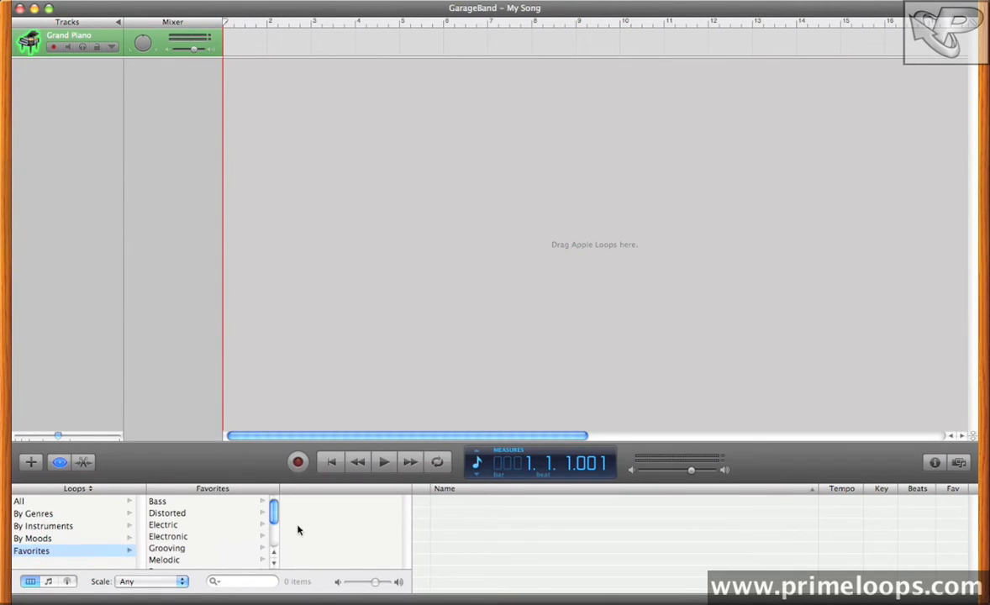
pyautogui.click(167, 512)
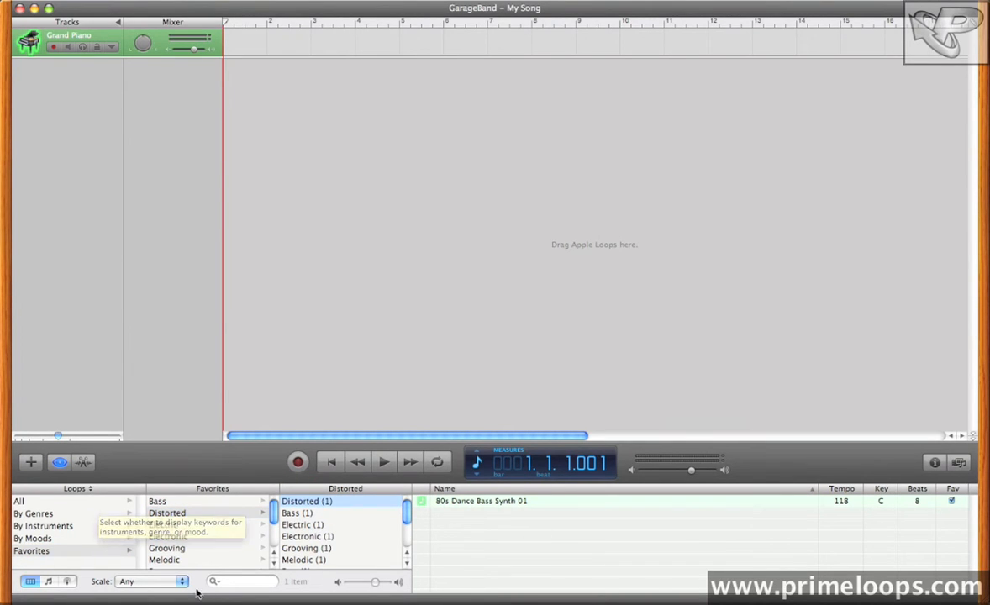
pyautogui.click(151, 580)
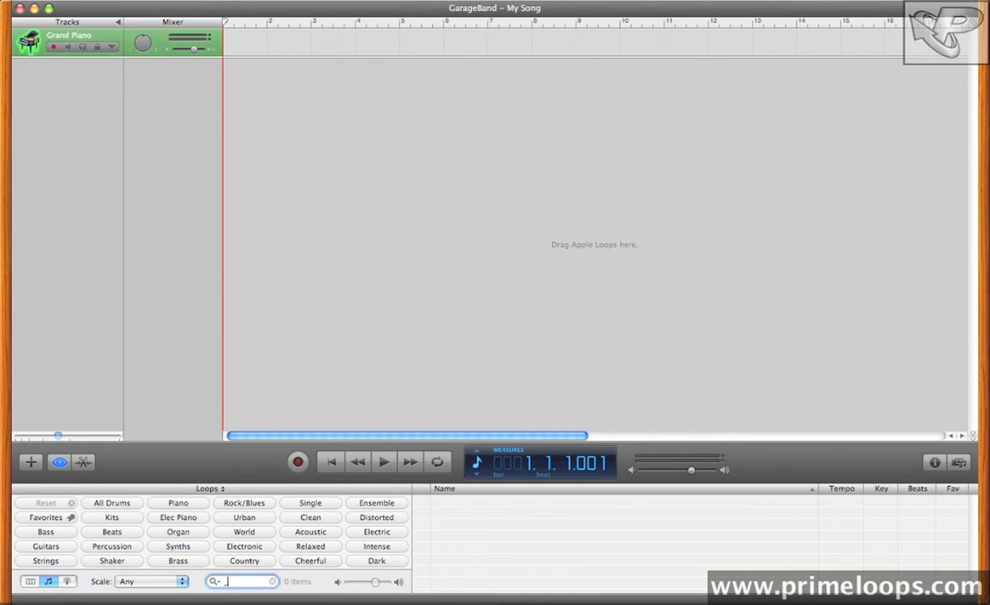
# Search the loop library for PL and scroll through the 111 results.
pyautogui.write('PL')
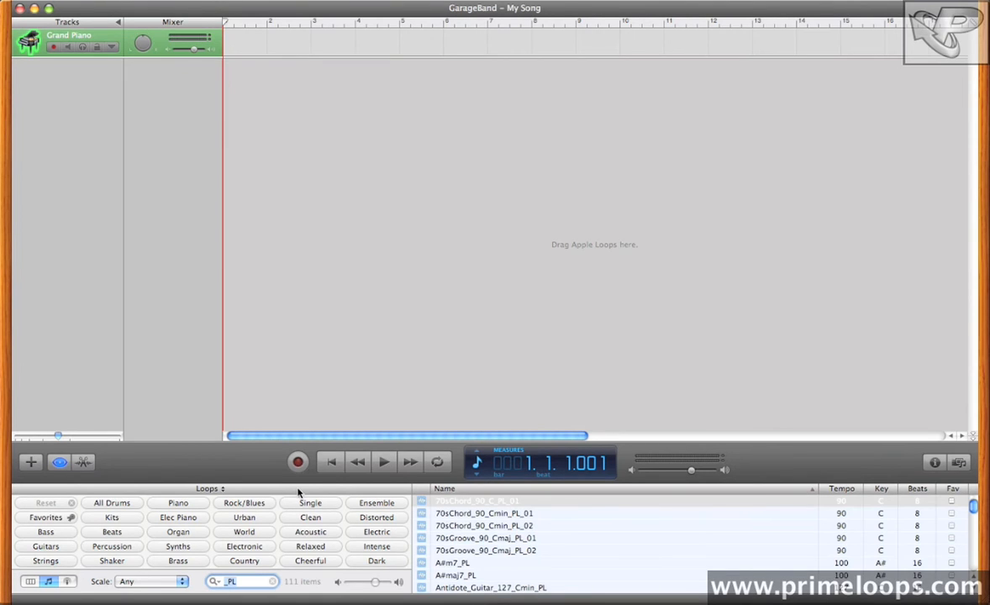
pyautogui.scroll(-3)
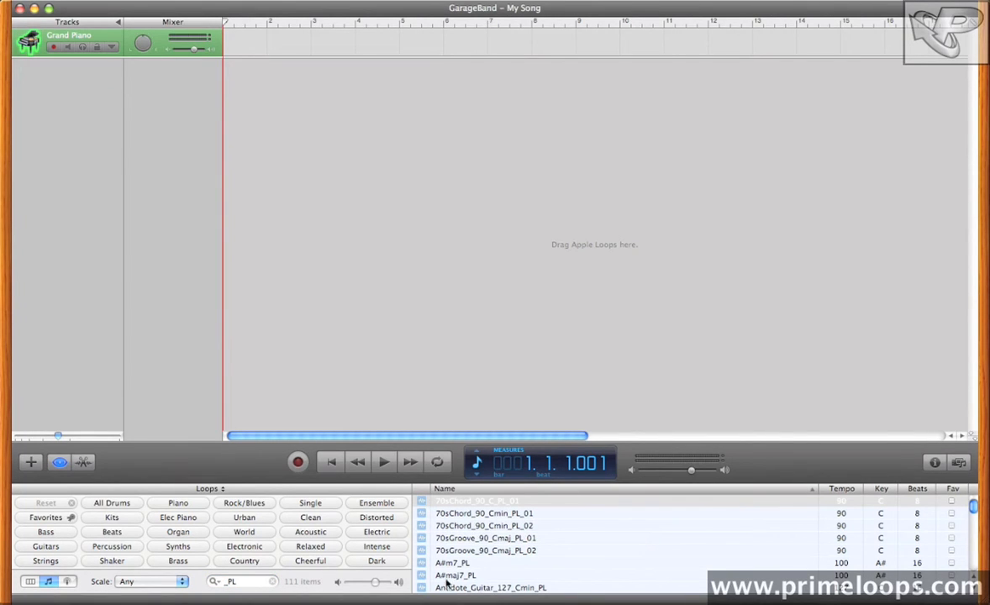
pyautogui.moveTo(483, 183)
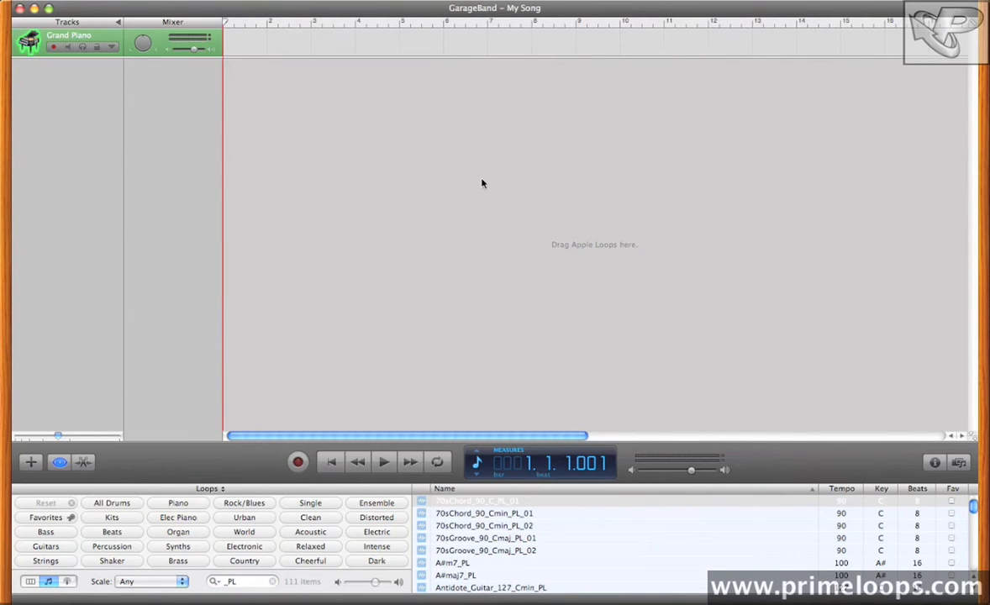
pyautogui.moveTo(622, 340)
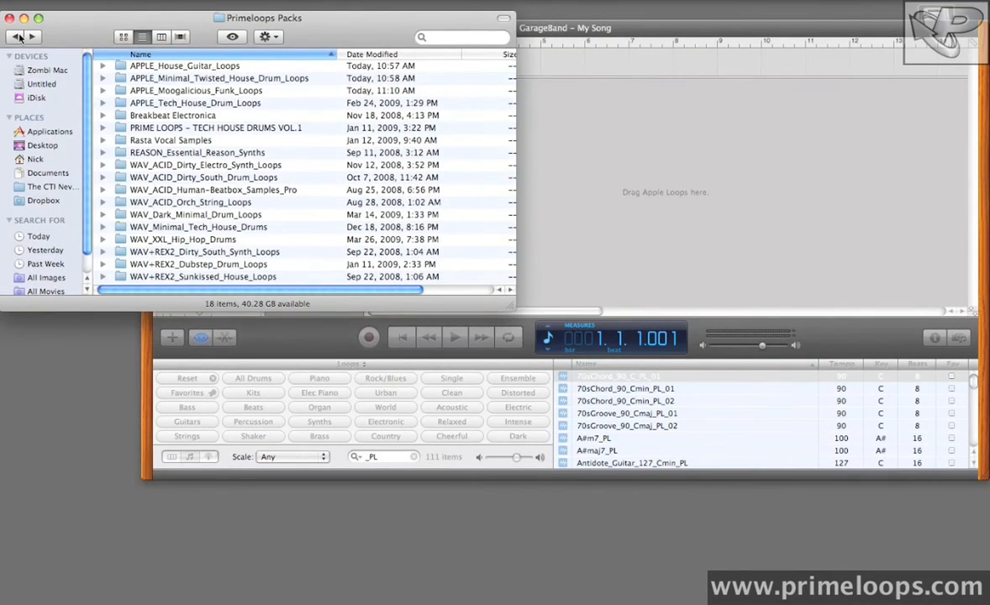
# Open the Primeloops Packs folder in Finder beside GarageBand.
pyautogui.click(219, 78)
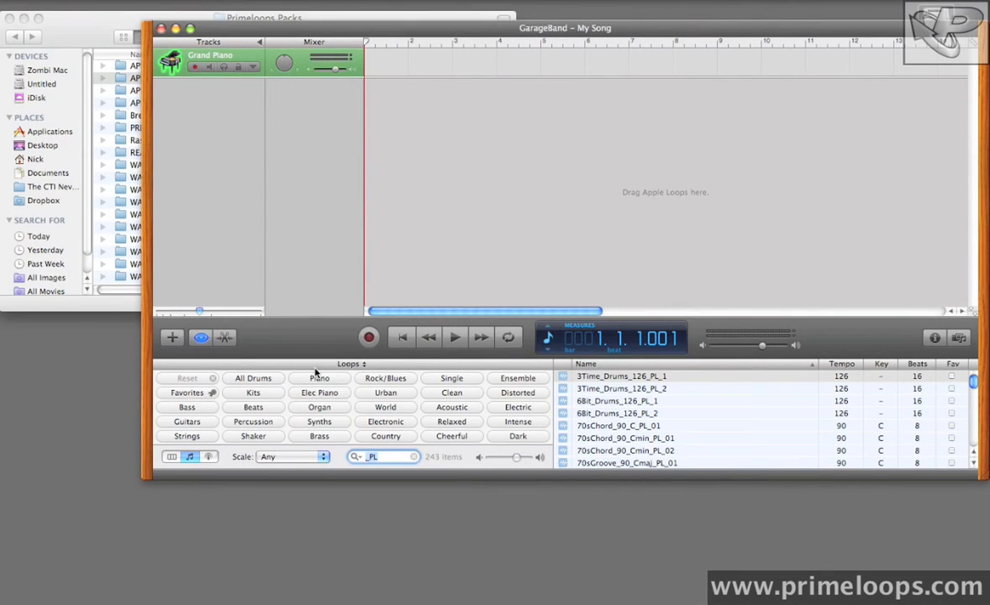
pyautogui.moveTo(385, 407)
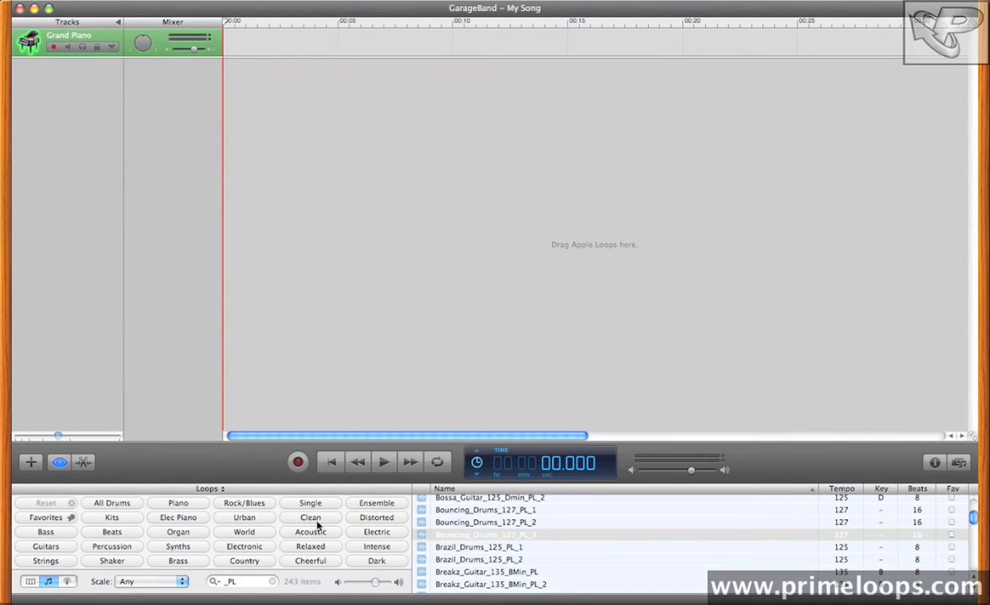
pyautogui.moveTo(318, 521)
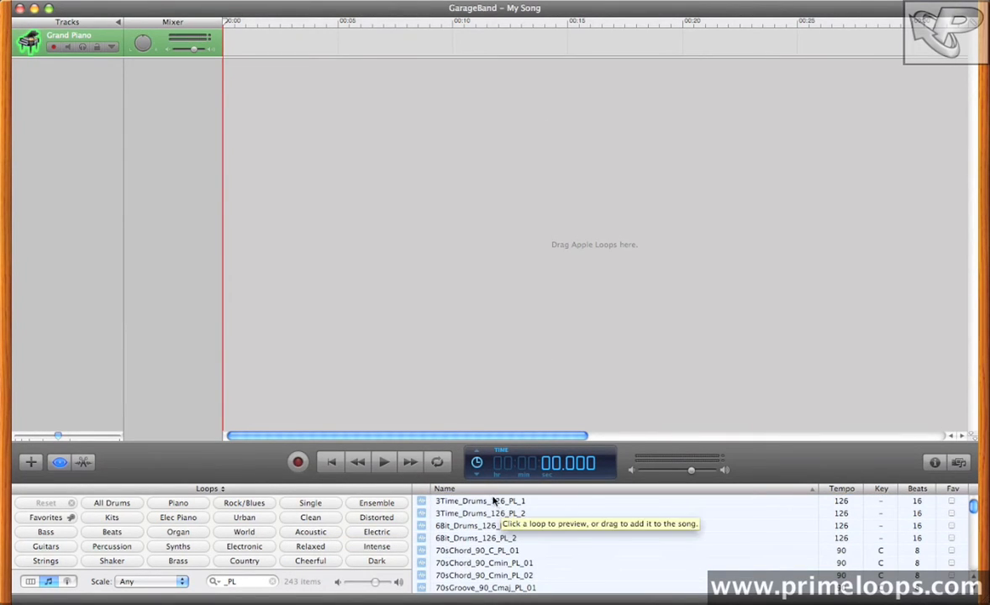
# Add 3Time_Drums_126_PL_1 to the song as a new Beats track.
pyautogui.click(480, 501)
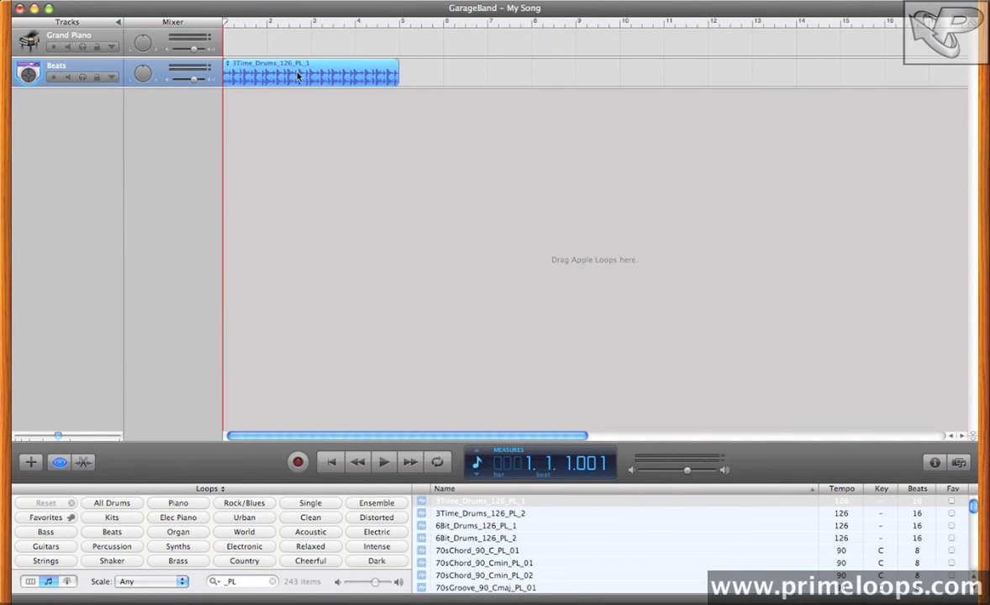
pyautogui.moveTo(288, 129)
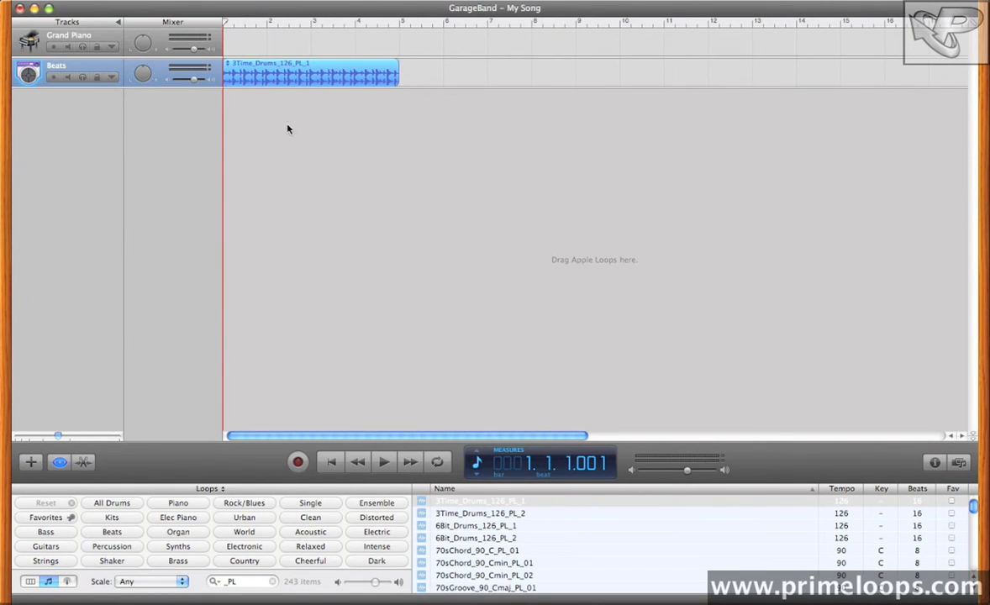
# Turn on Cycle so the loop region spans bars 1–5.
pyautogui.click(476, 463)
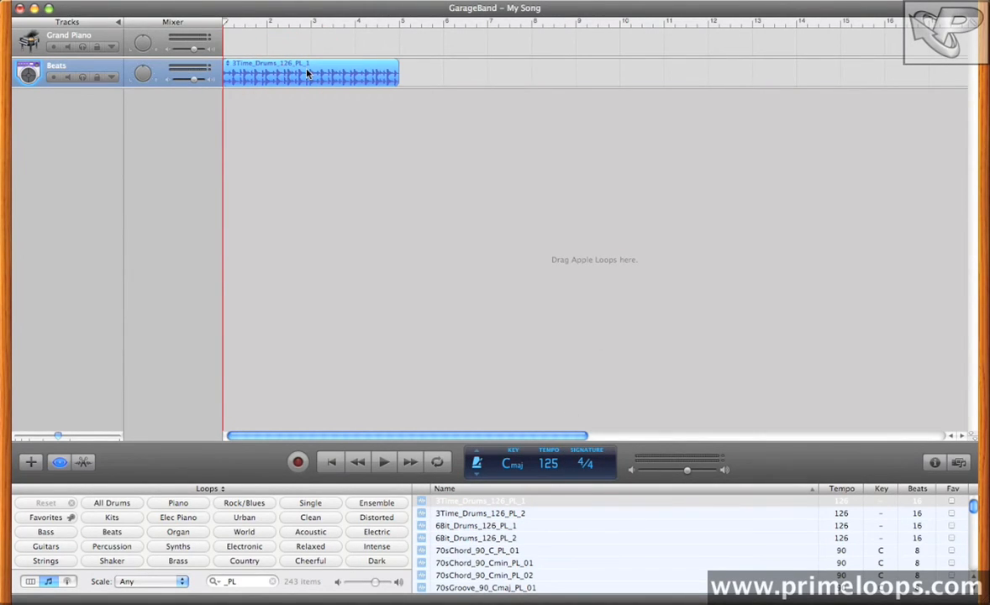
pyautogui.moveTo(353, 97)
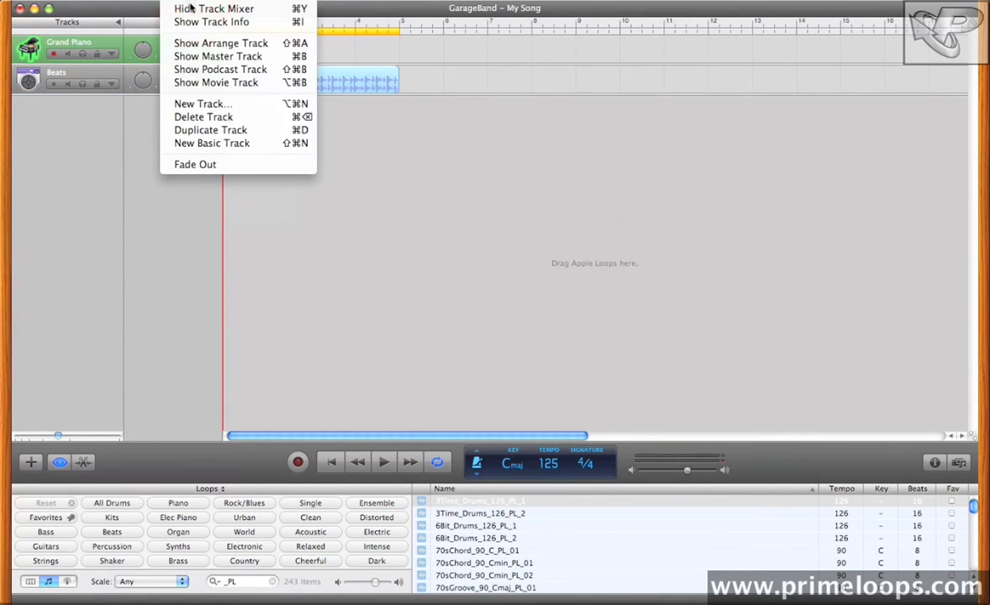
# Remove the Grand Piano track via Track > Delete Track.
pyautogui.click(213, 8)
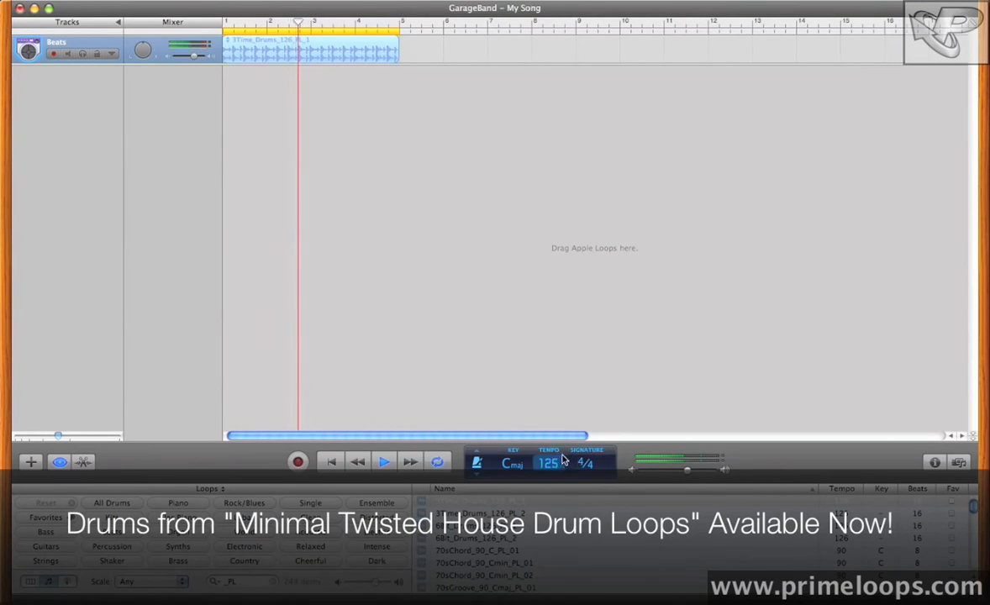
pyautogui.moveTo(567, 462); pyautogui.dragTo(568, 386)
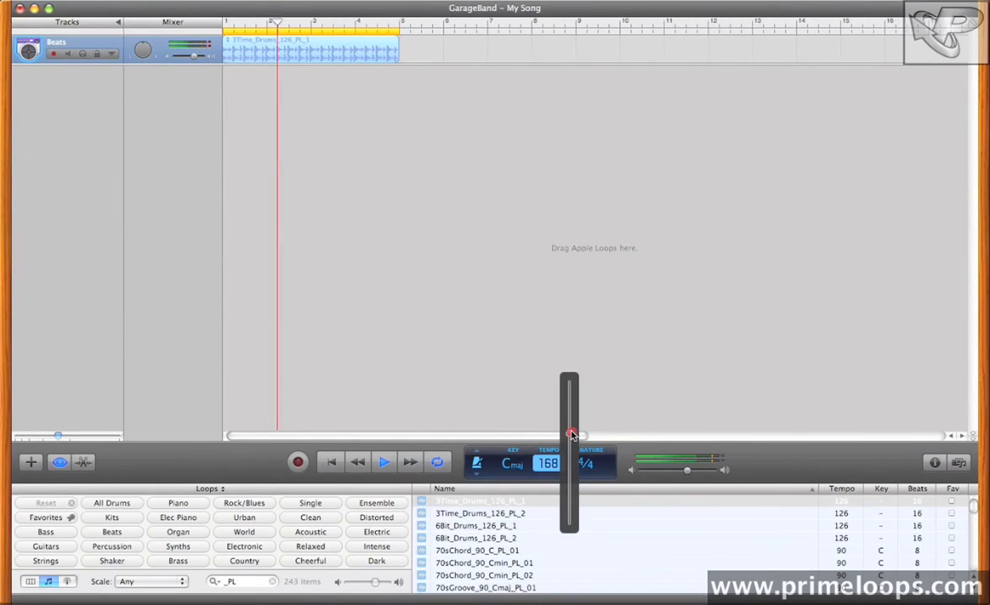
pyautogui.moveTo(570, 436); pyautogui.dragTo(569, 427)
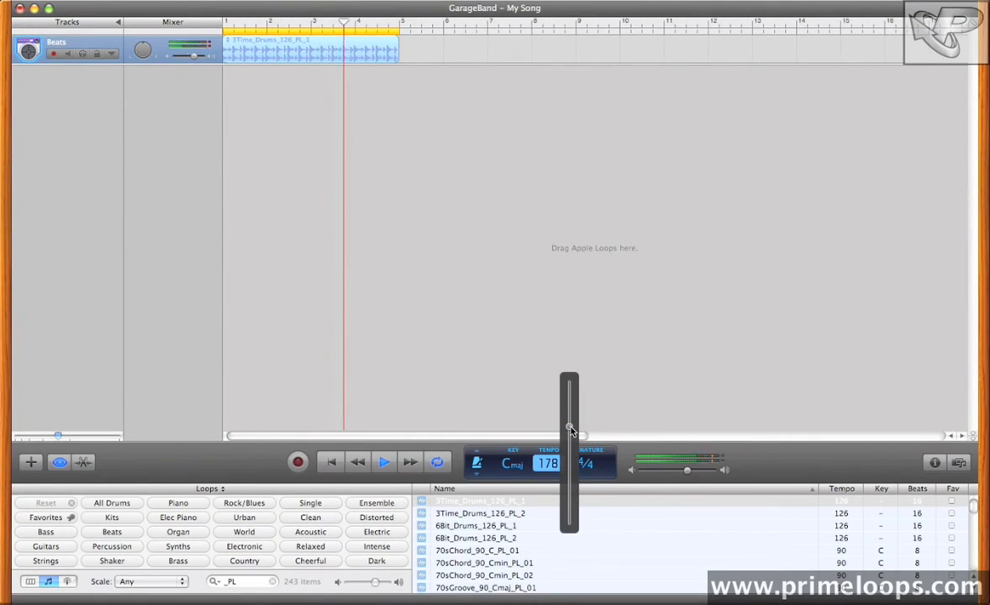
pyautogui.click(233, 21)
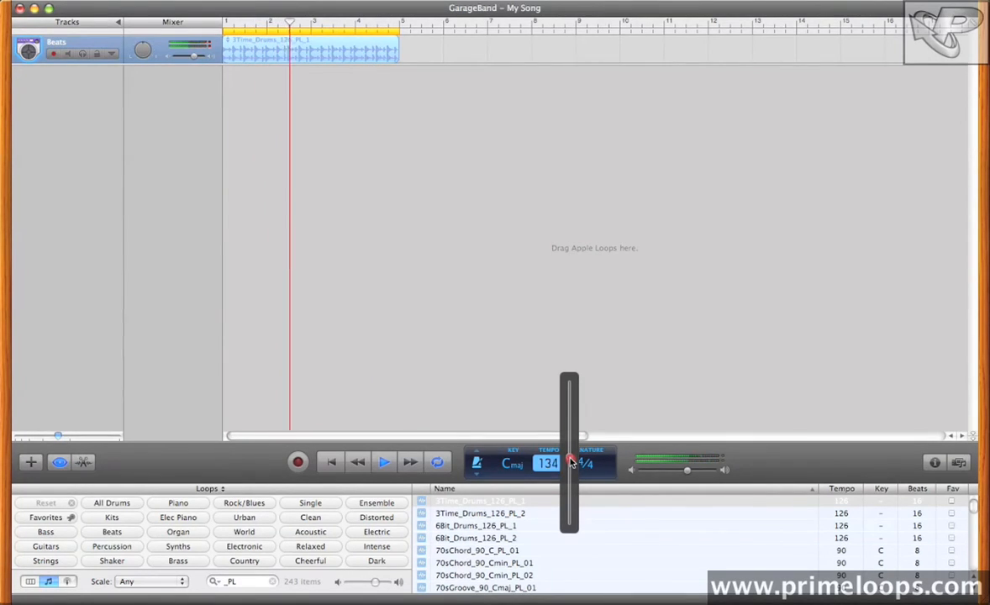
pyautogui.moveTo(547, 461); pyautogui.dragTo(547, 468)
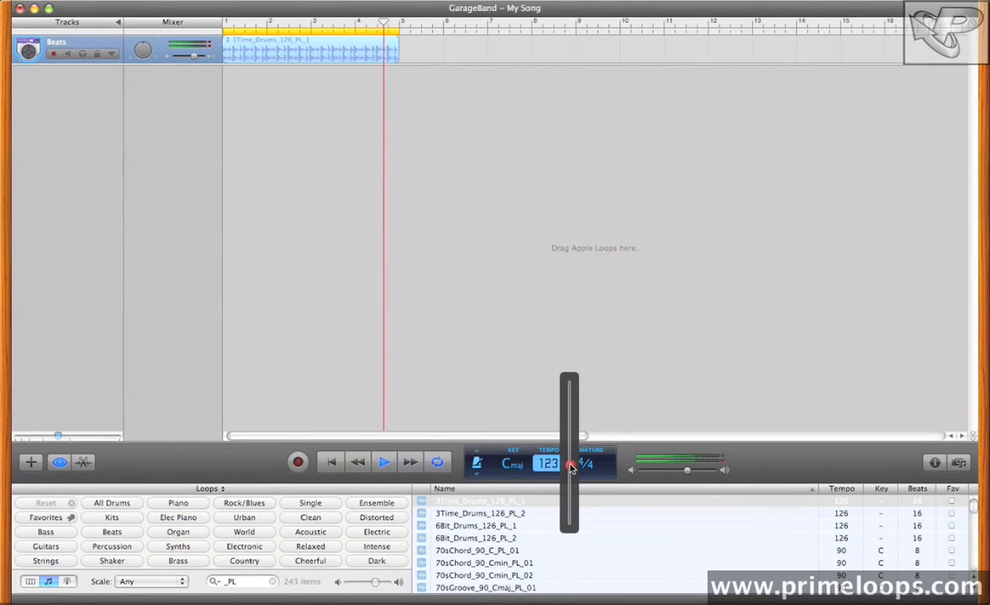
pyautogui.moveTo(547, 463); pyautogui.dragTo(547, 458)
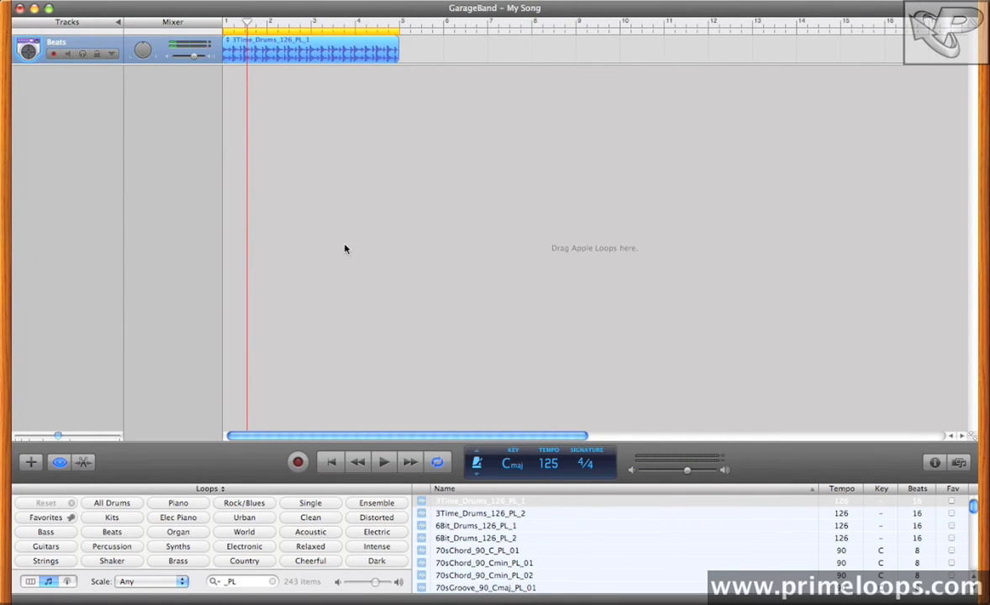
pyautogui.moveTo(319, 446)
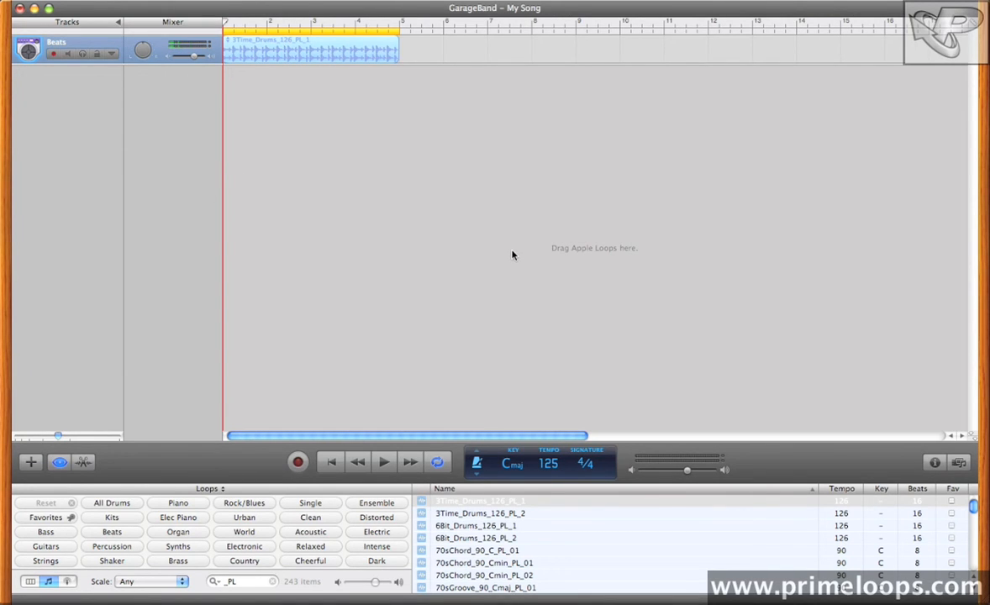
# Place the Odyssey_90_C_PL_02 synth loop at bar 1 on a new Synths track, then hide the loop library.
pyautogui.scroll(-3)
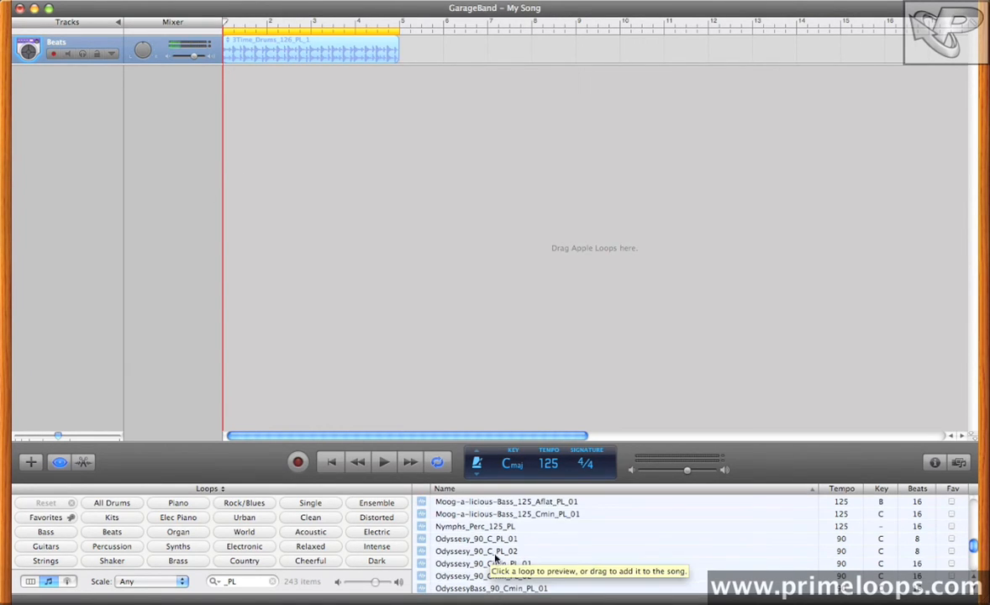
pyautogui.click(477, 550)
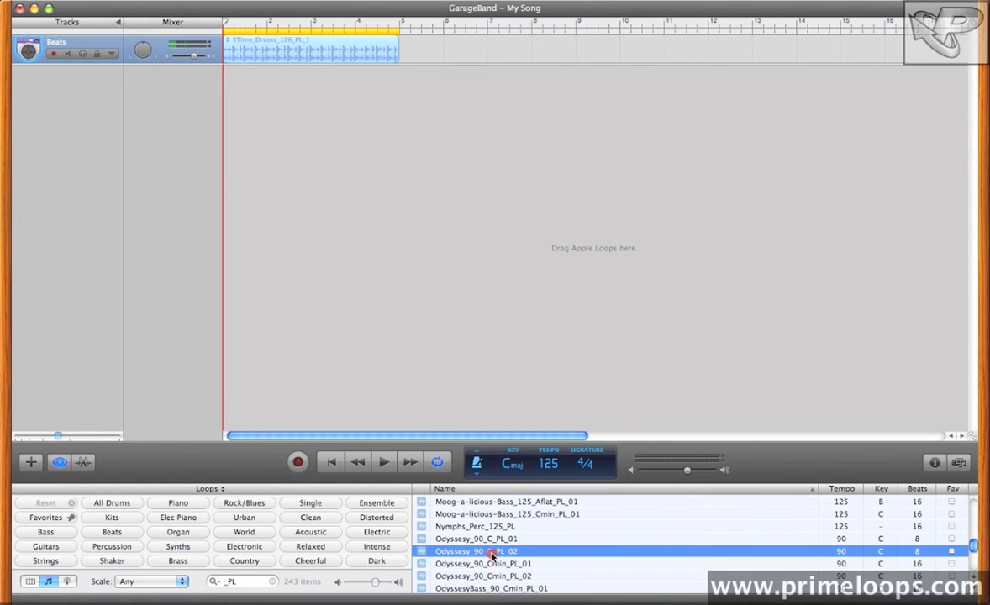
pyautogui.moveTo(491, 551); pyautogui.dragTo(243, 79)
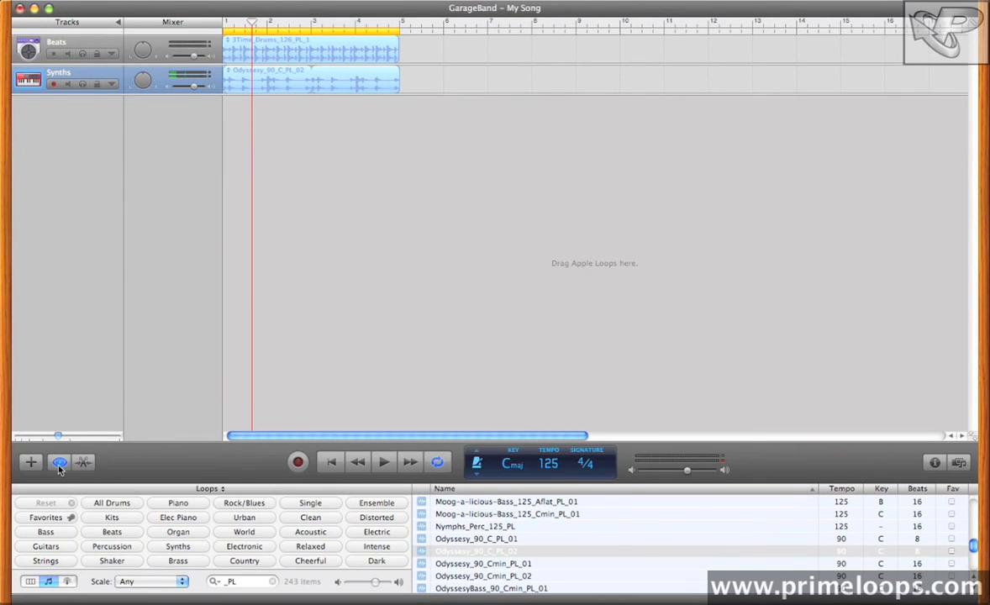
pyautogui.click(59, 462)
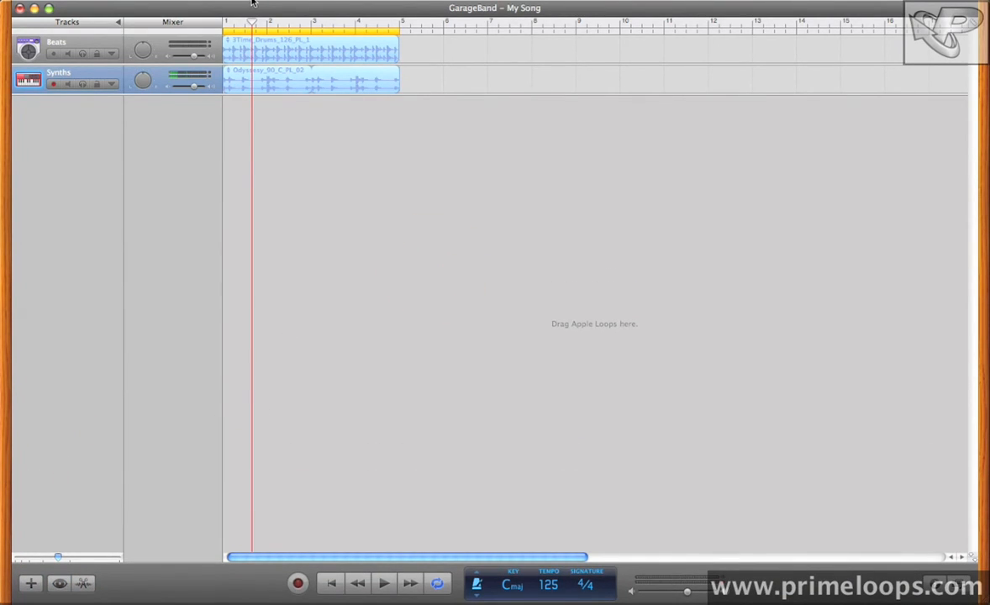
pyautogui.click(222, 25)
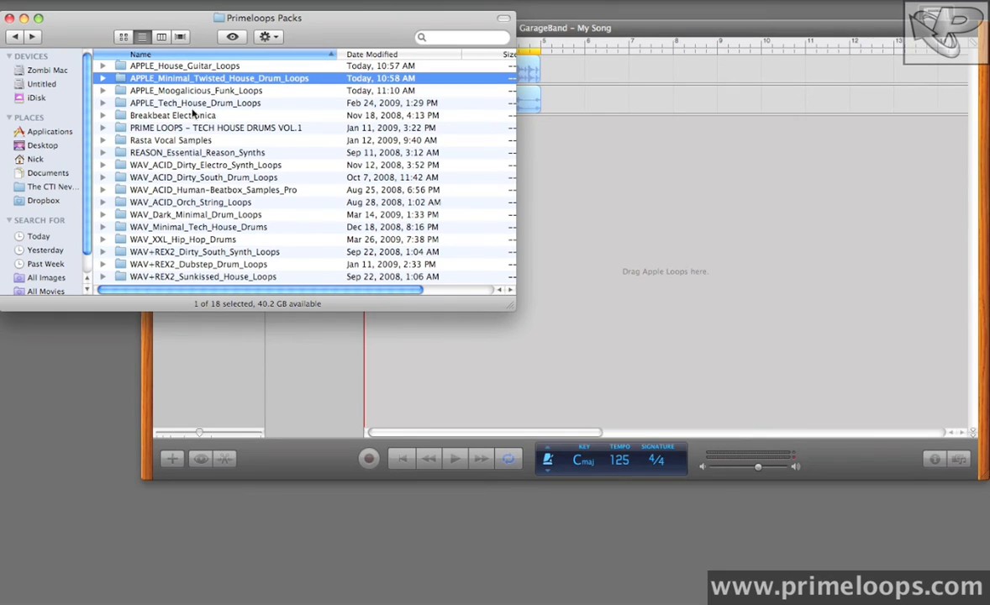
pyautogui.moveTo(213, 227)
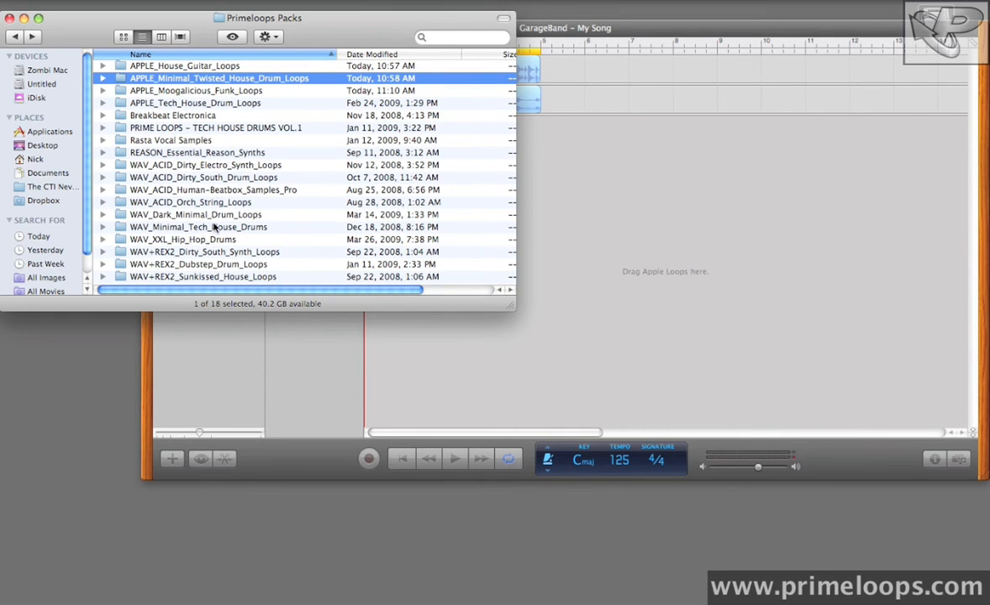
# Open the WAV+REX2_Sunkissed_House_Loops folder from the Primeloops Packs window.
pyautogui.doubleClick(203, 276)
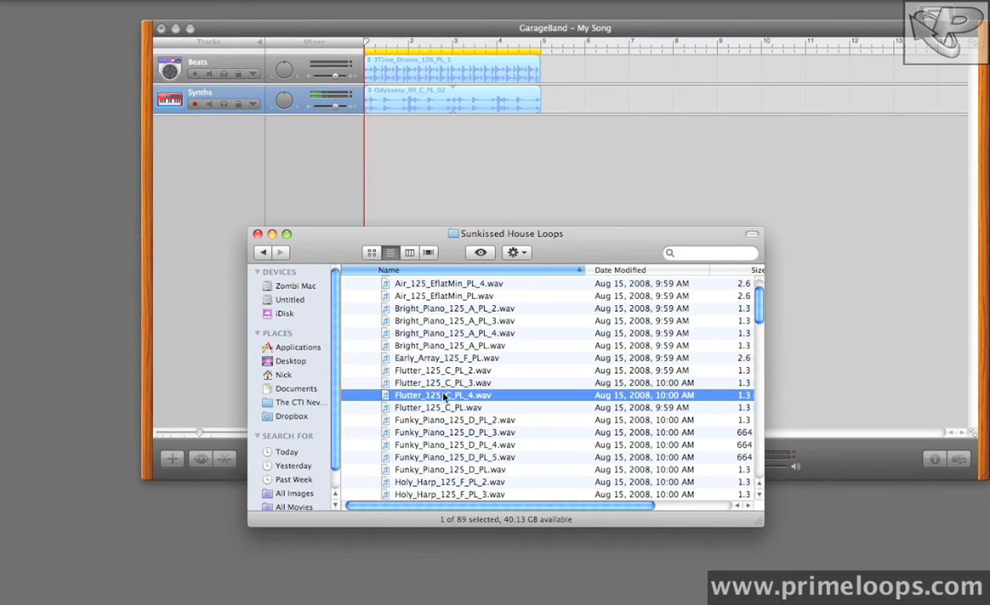
pyautogui.moveTo(456, 132)
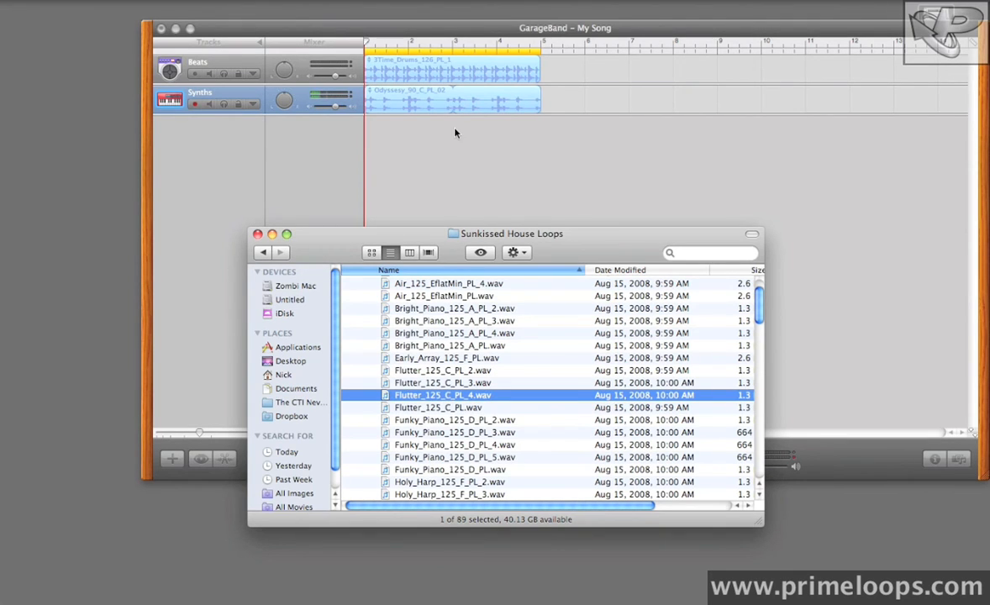
pyautogui.moveTo(404, 372)
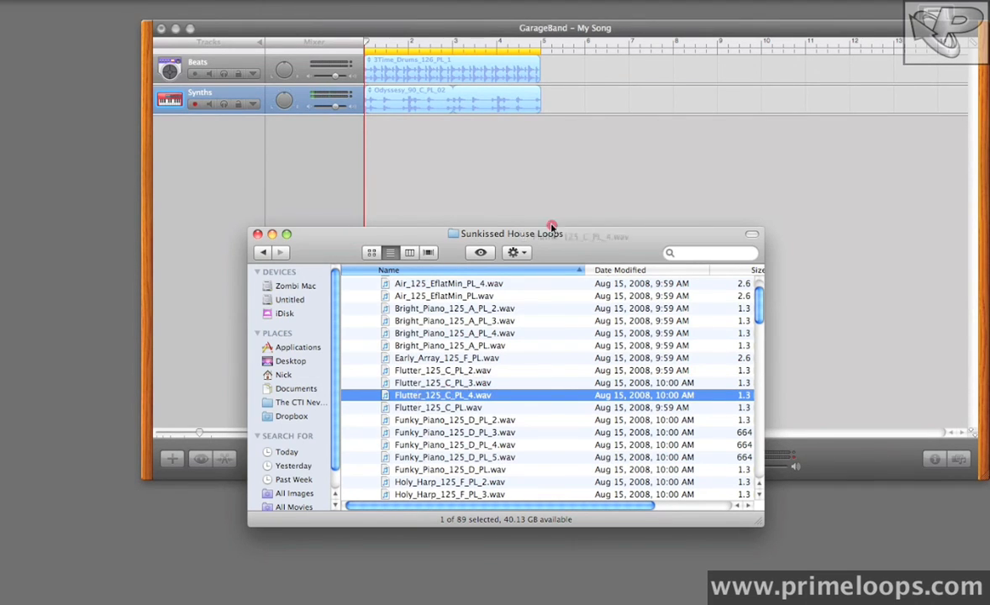
# Add Flutter_125_C_PL_4.wav from Finder as its own GarageBand track at bar 1.
pyautogui.moveTo(443, 395); pyautogui.dragTo(374, 127)
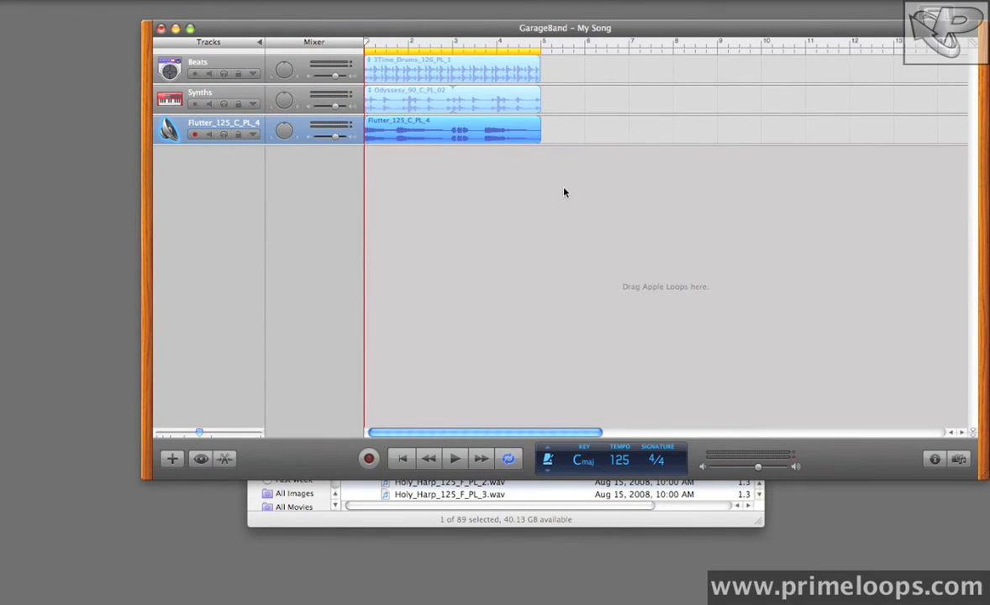
pyautogui.click(453, 458)
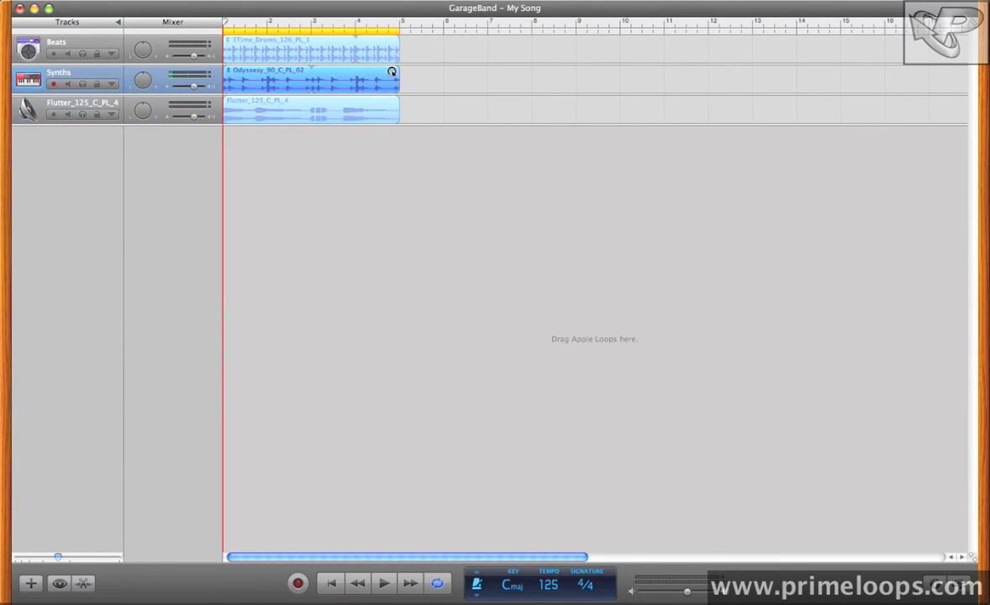
# Trim the Odyssey region to end at bar 3 and move the two-bar Flutter clip to bars 3–4.
pyautogui.moveTo(392, 71); pyautogui.dragTo(306, 79)
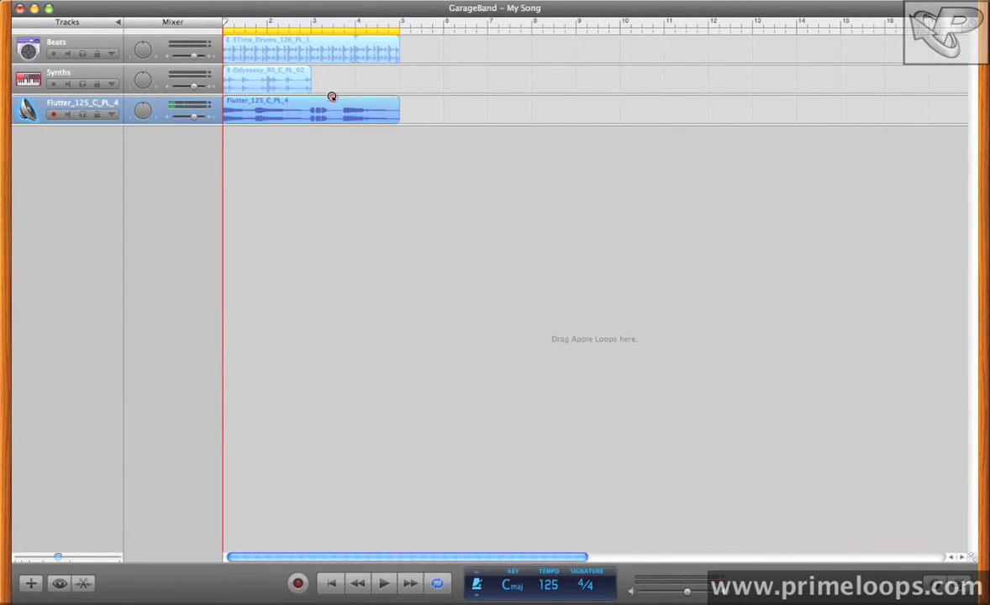
pyautogui.moveTo(374, 98)
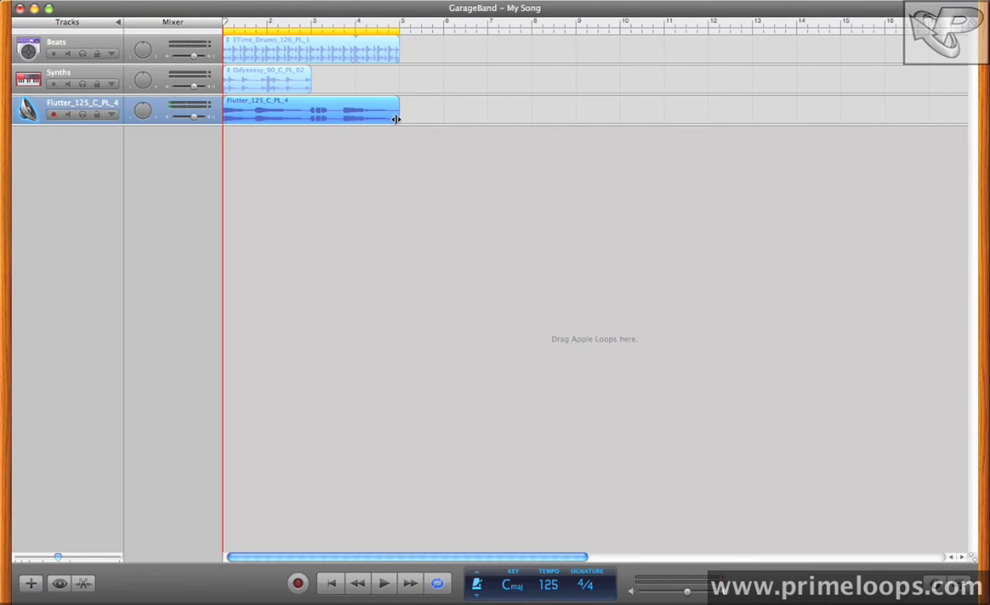
pyautogui.moveTo(397, 117); pyautogui.dragTo(365, 118)
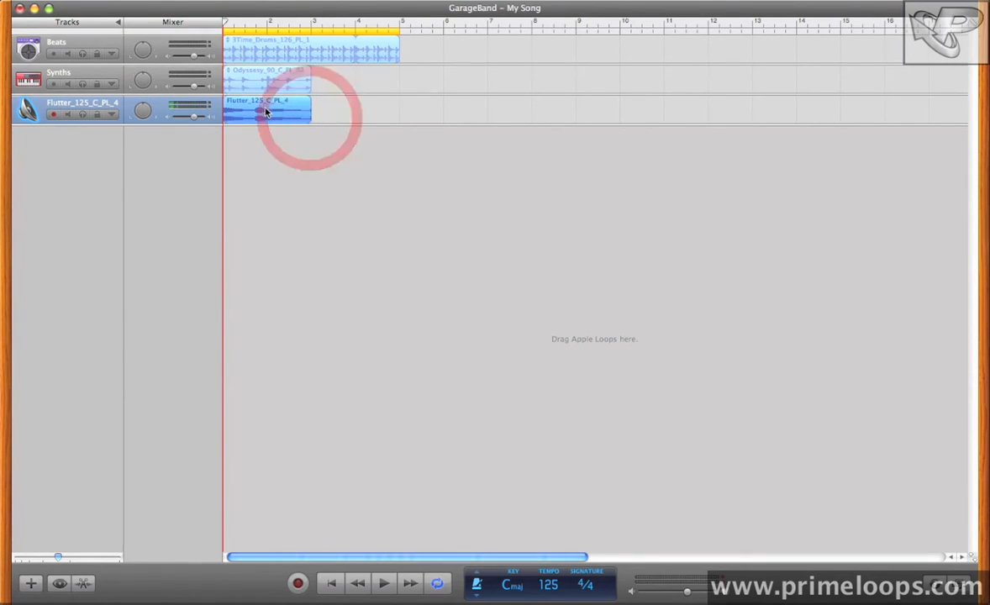
pyautogui.moveTo(265, 112); pyautogui.dragTo(343, 112)
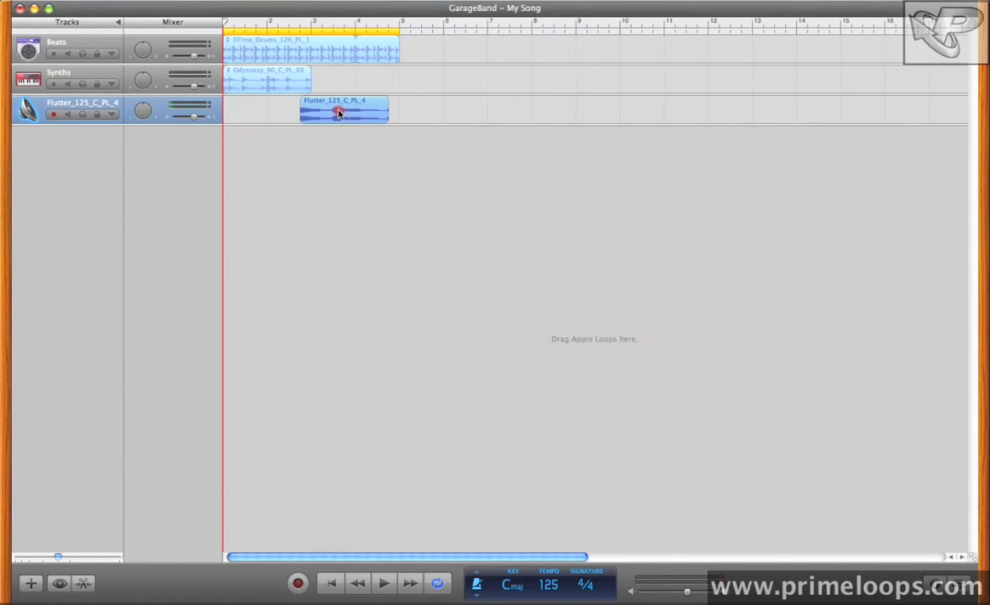
pyautogui.moveTo(340, 110); pyautogui.dragTo(351, 109)
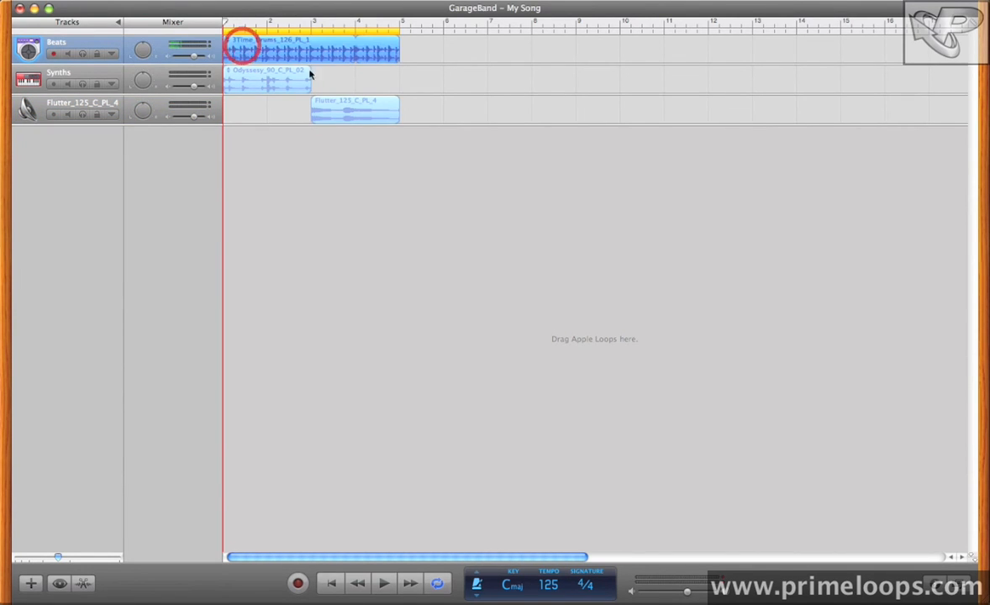
# Copy the bars 1–4 drum, synth and Flutter regions to bar 5, then resize the copied Flutter region.
pyautogui.click(288, 80)
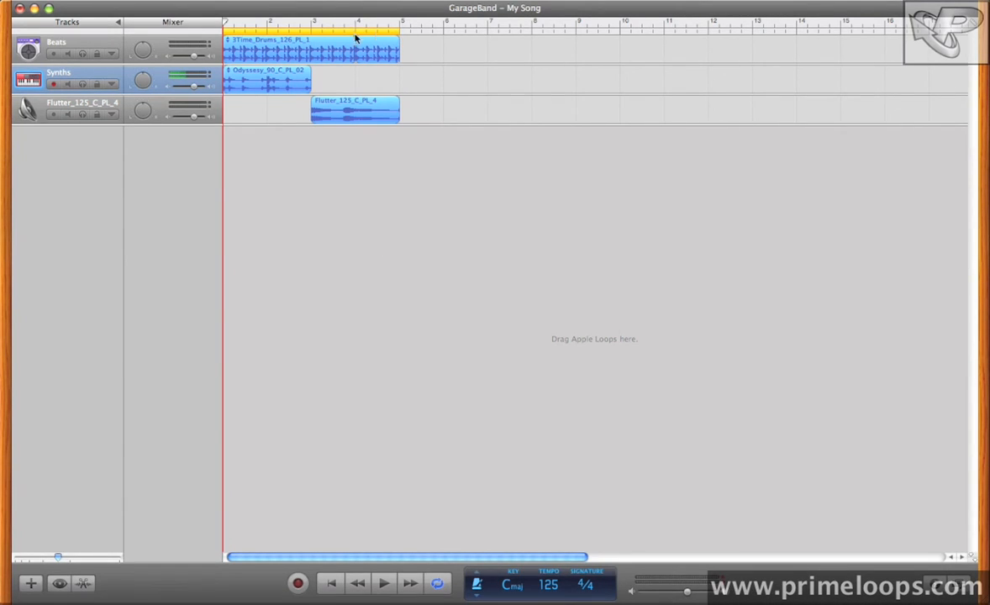
pyautogui.click(390, 23)
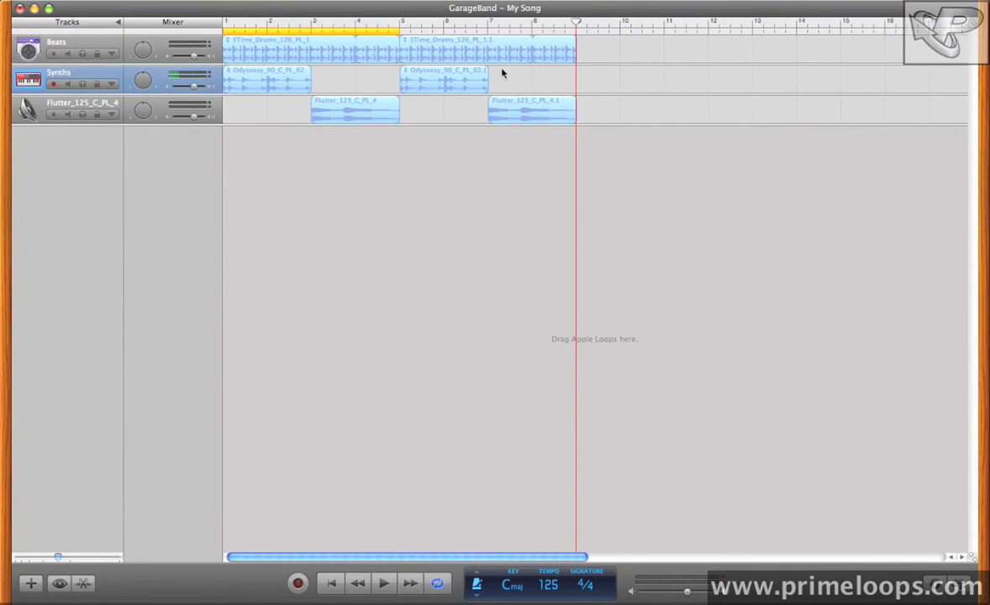
pyautogui.click(530, 110)
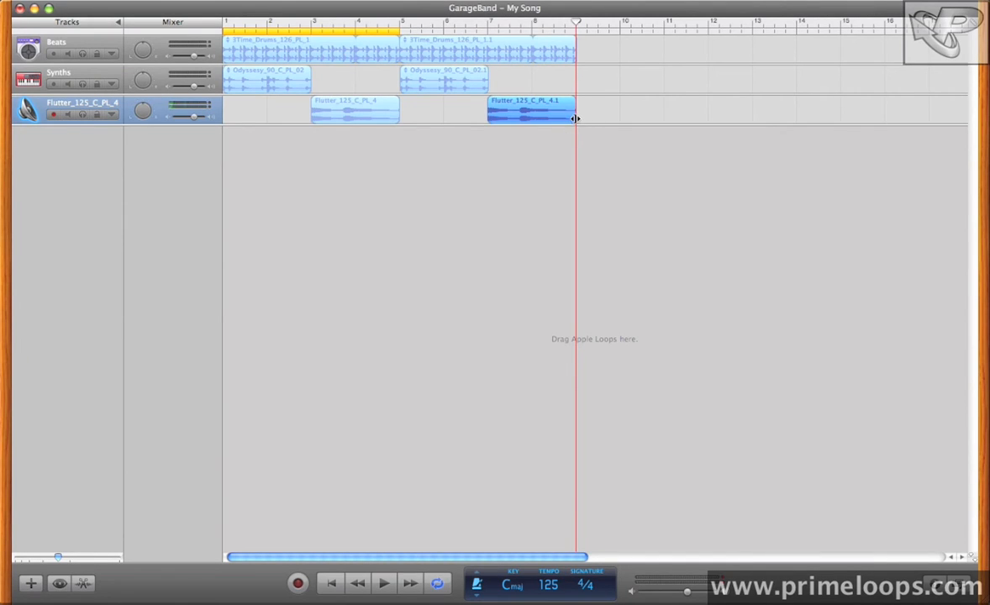
pyautogui.moveTo(576, 117); pyautogui.dragTo(663, 117)
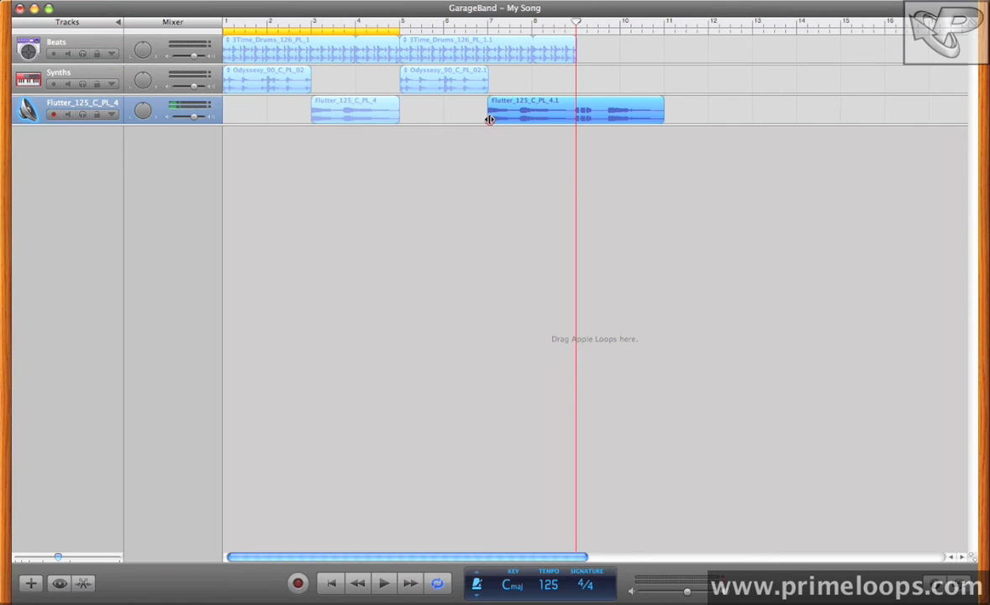
pyautogui.moveTo(489, 119); pyautogui.dragTo(588, 117)
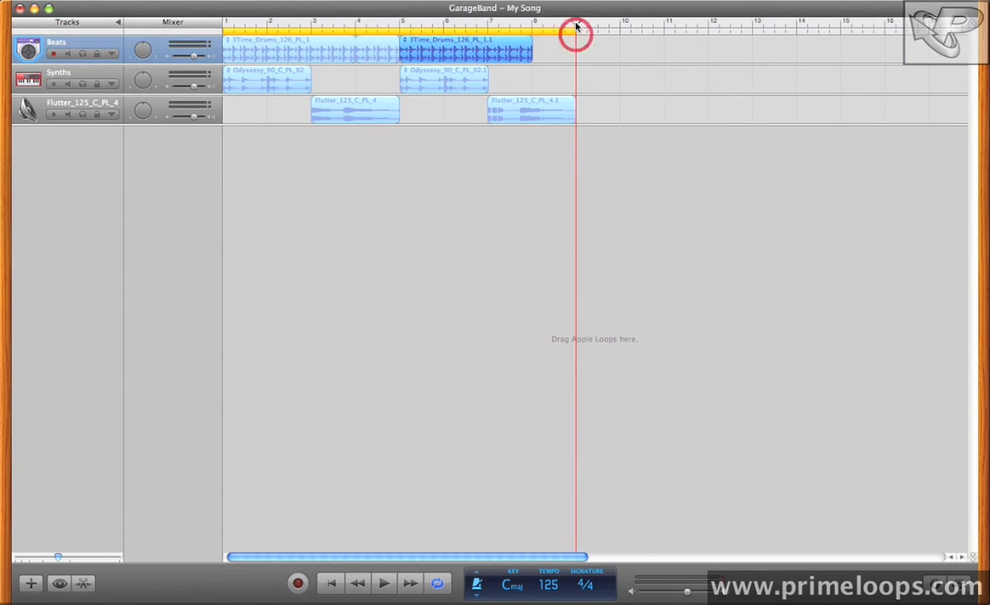
# Play back the eight-bar cycled arrangement, then stop playback.
pyautogui.click(383, 583)
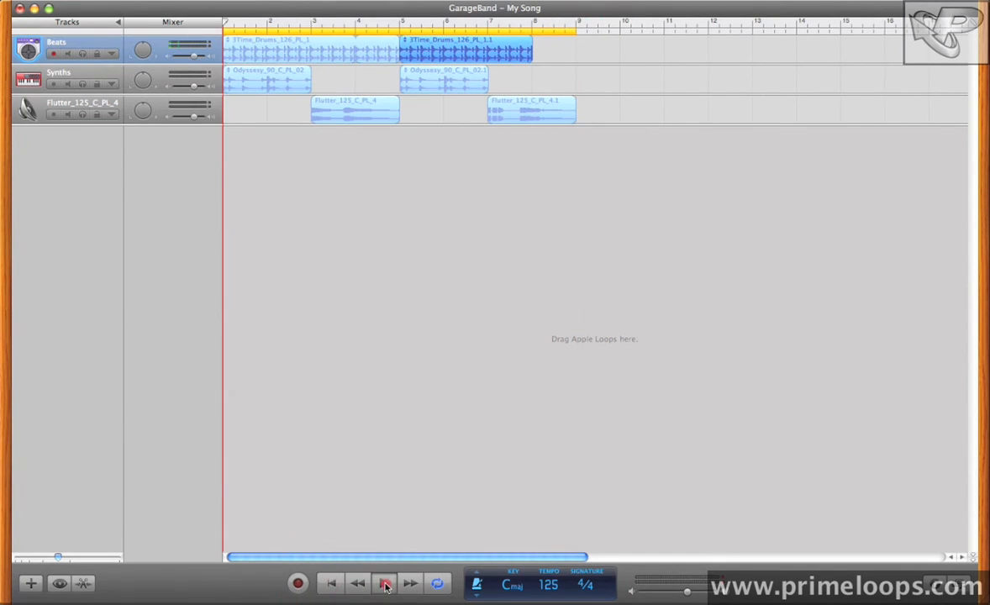
pyautogui.click(384, 583)
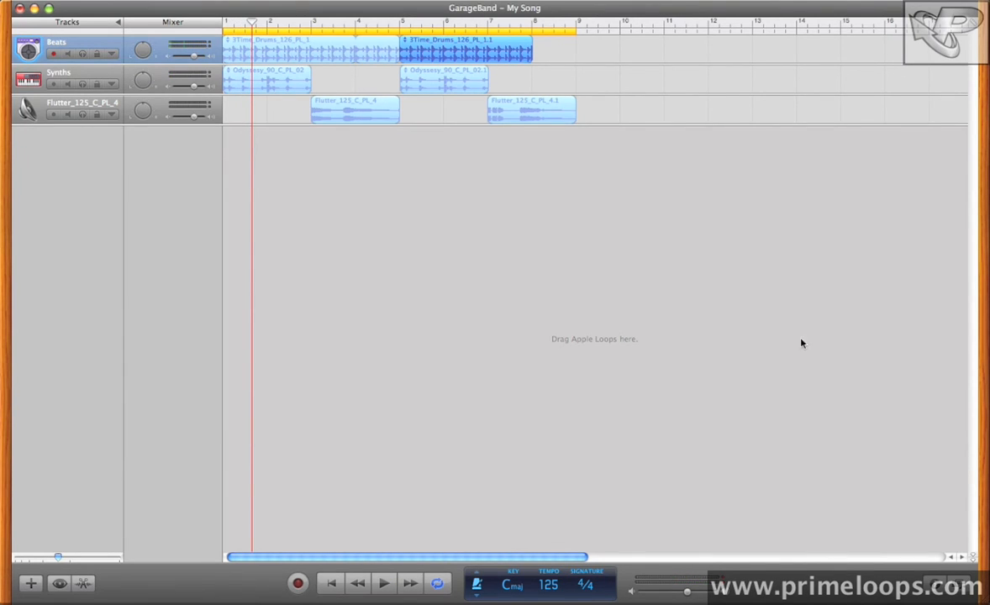
pyautogui.moveTo(342, 67)
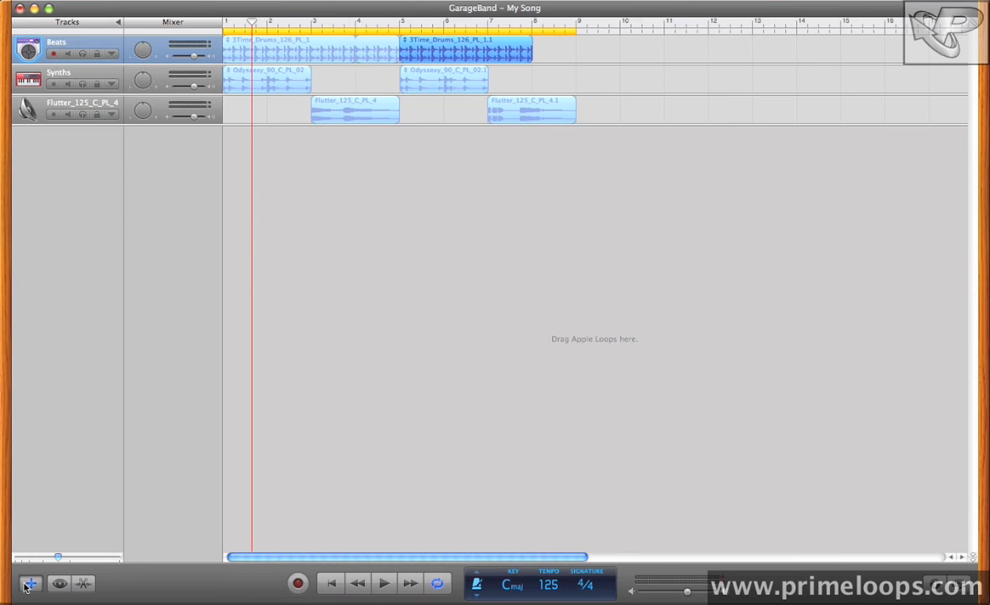
# Create a software instrument track and switch its sound from Grand Piano to Smooth Clav.
pyautogui.click(29, 583)
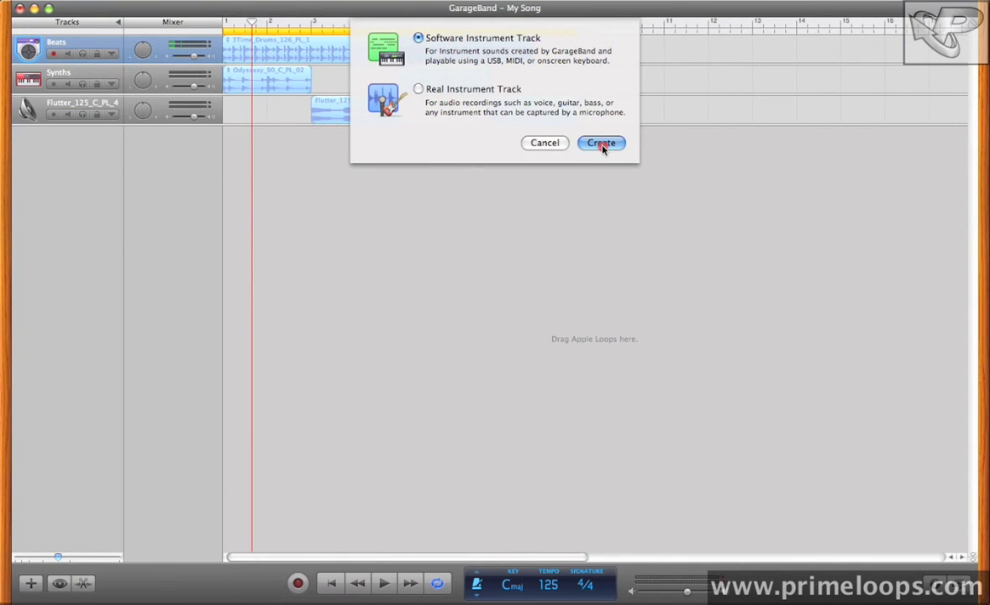
pyautogui.click(601, 142)
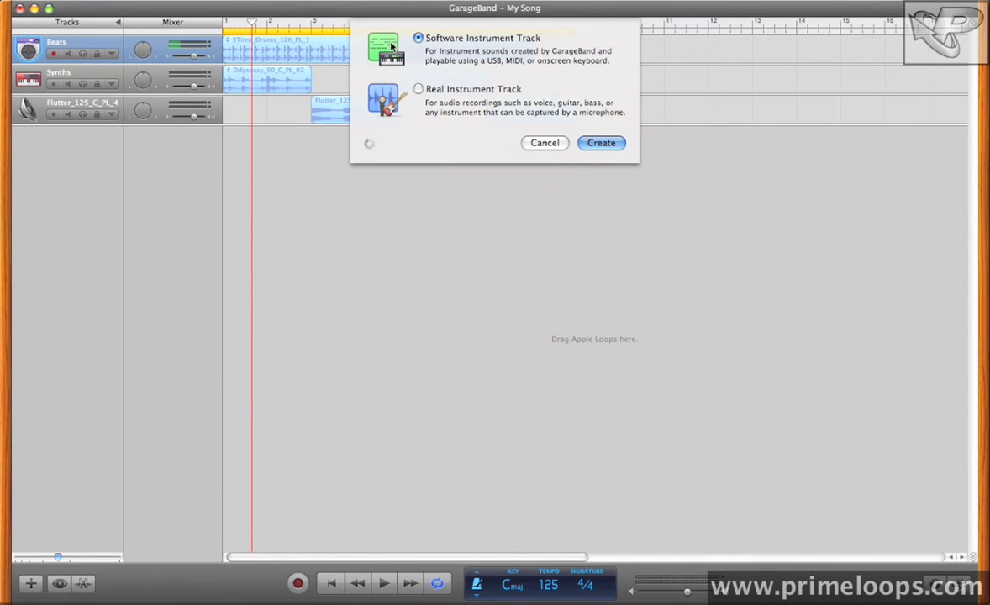
pyautogui.click(601, 142)
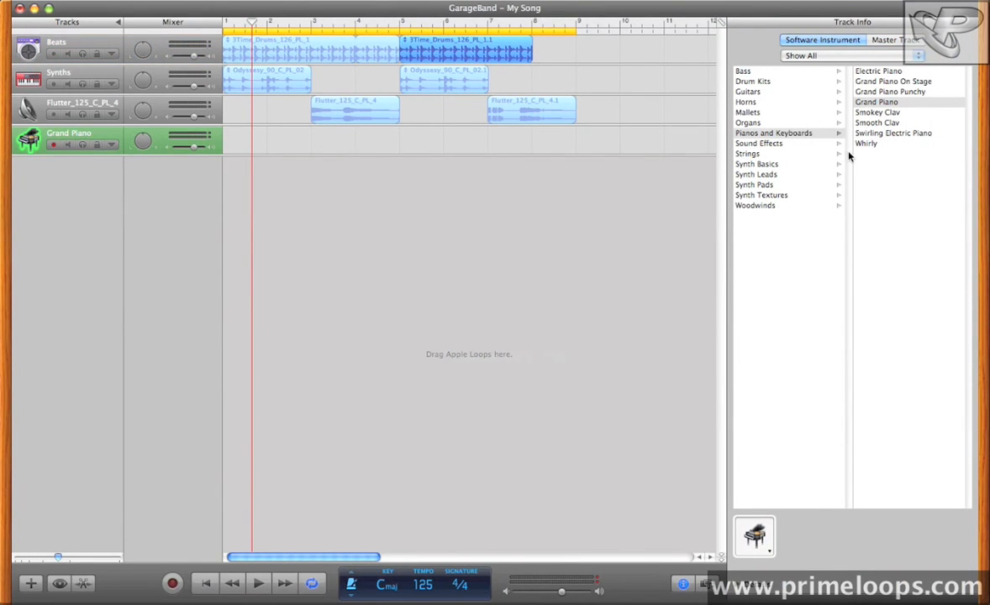
pyautogui.moveTo(773, 135)
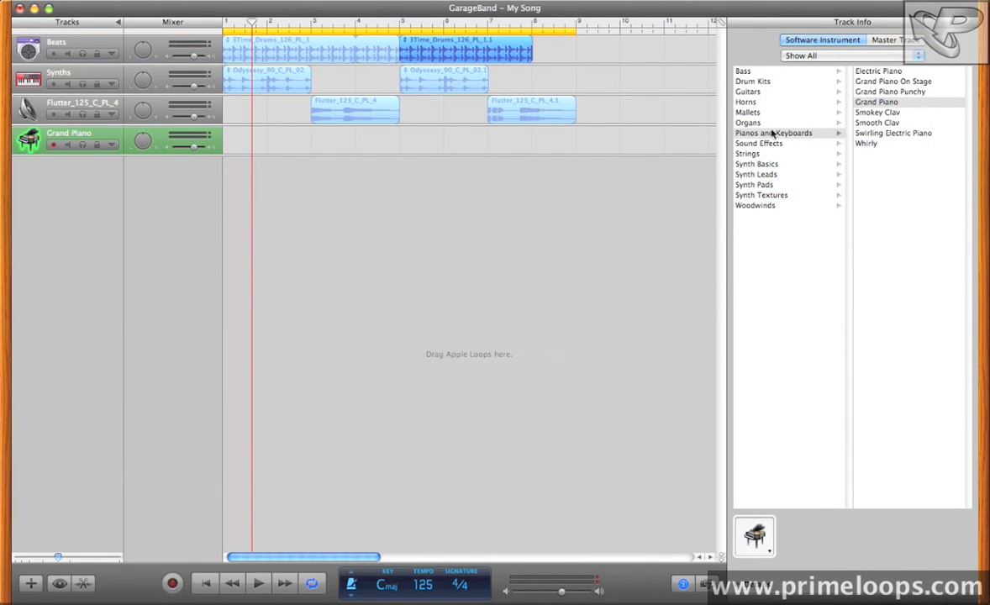
pyautogui.click(877, 122)
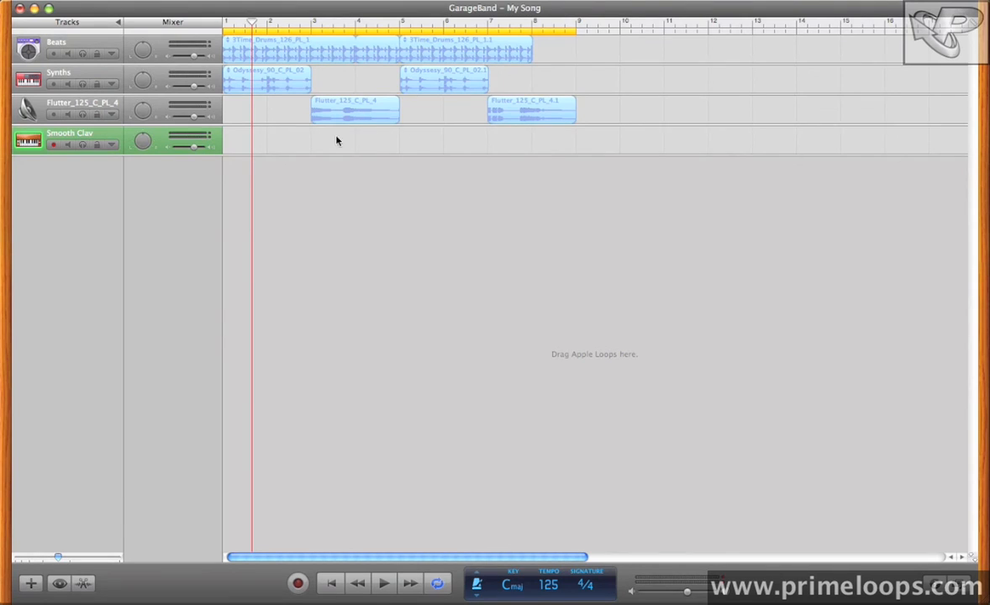
pyautogui.moveTo(359, 71)
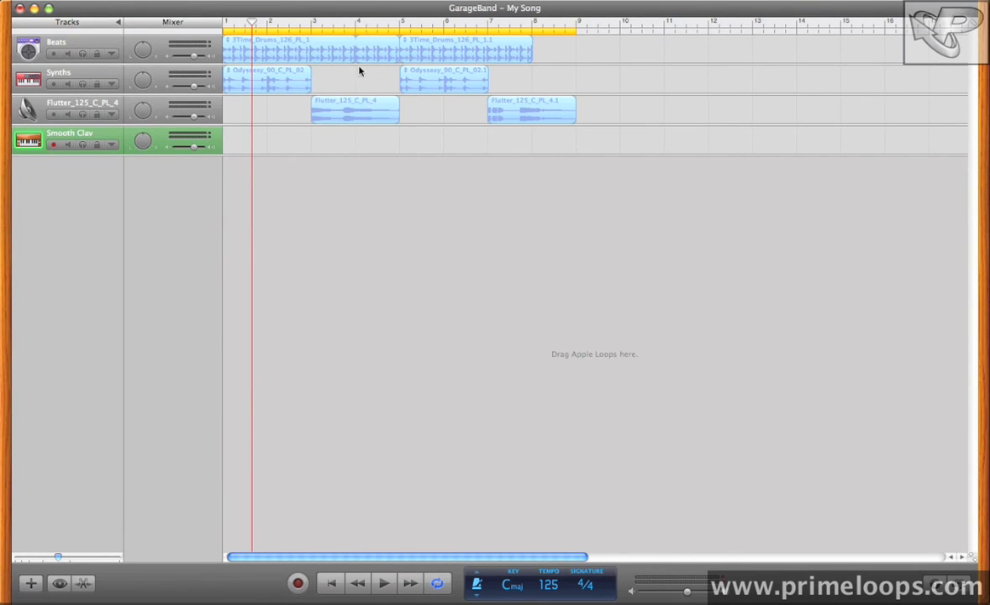
# Open the Beats drum region in the track editor, then clear the region selection.
pyautogui.doubleClick(311, 48)
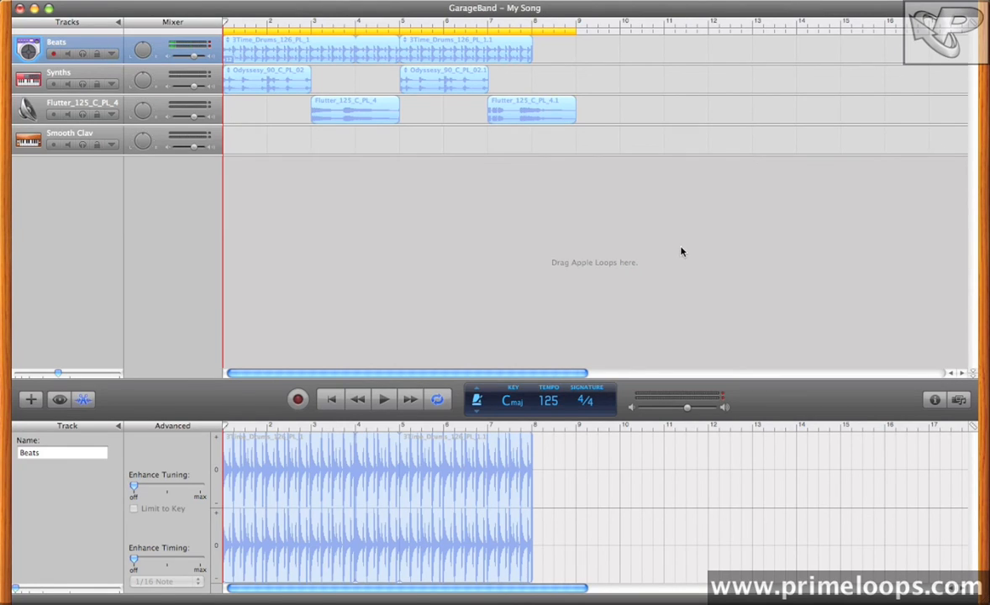
pyautogui.moveTo(395, 235)
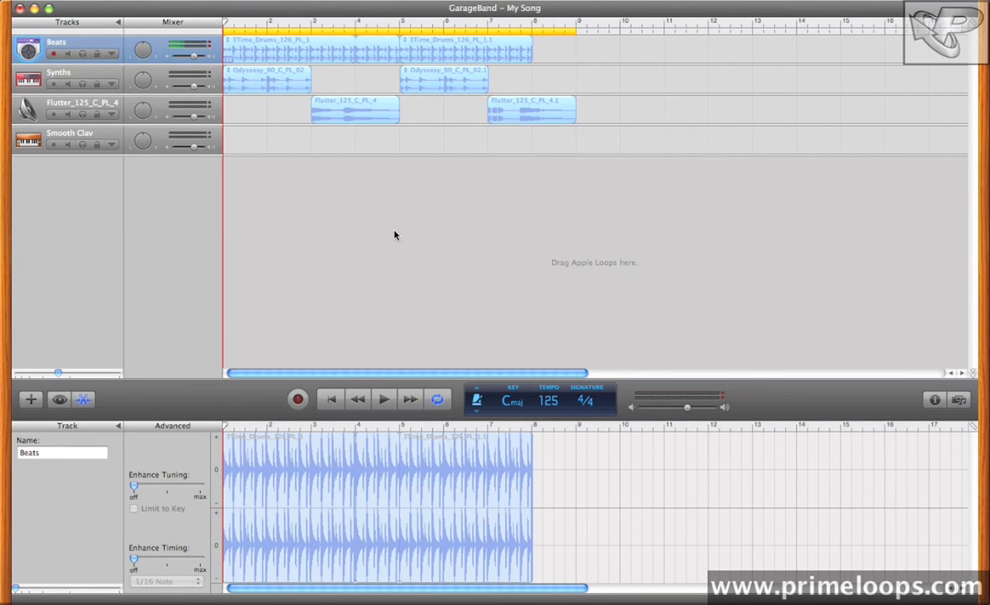
pyautogui.click(59, 399)
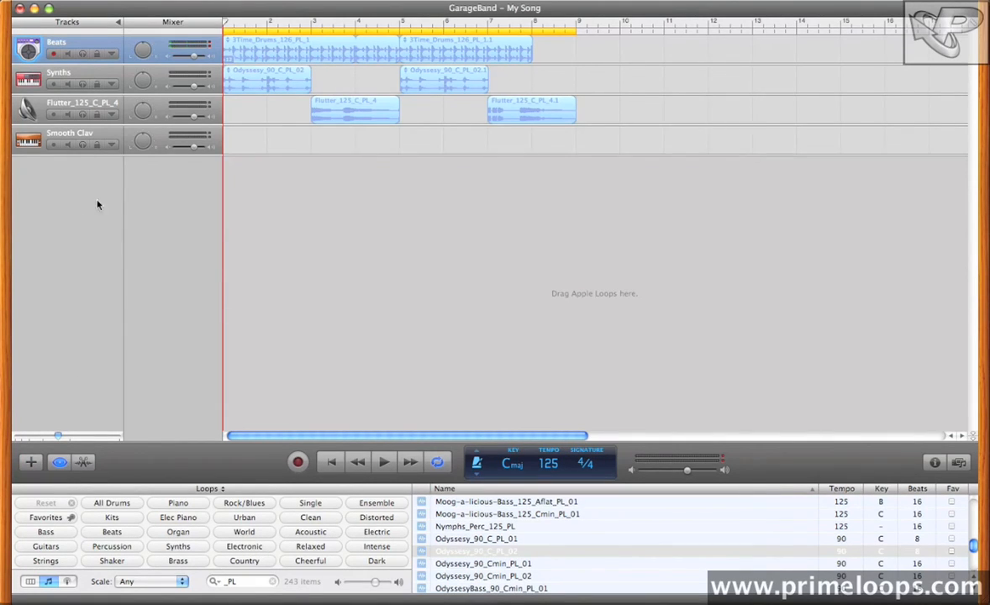
pyautogui.moveTo(294, 536)
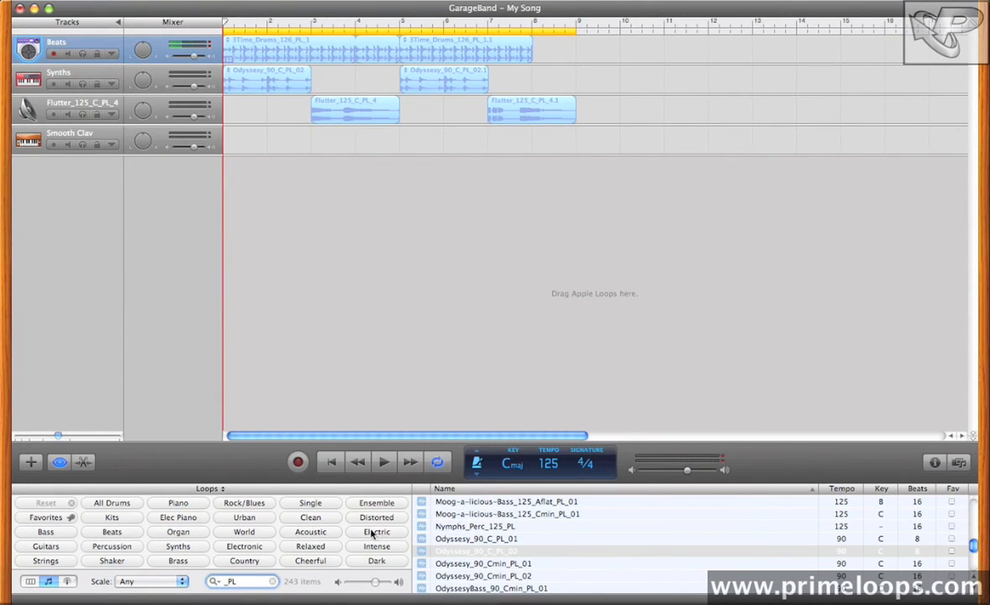
pyautogui.moveTo(359, 569)
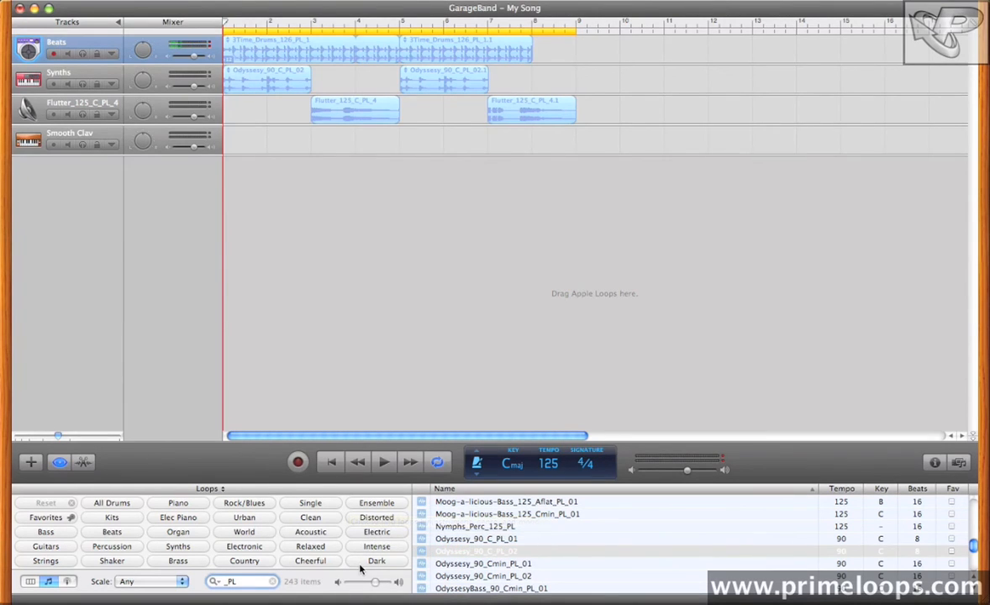
pyautogui.moveTo(794, 516)
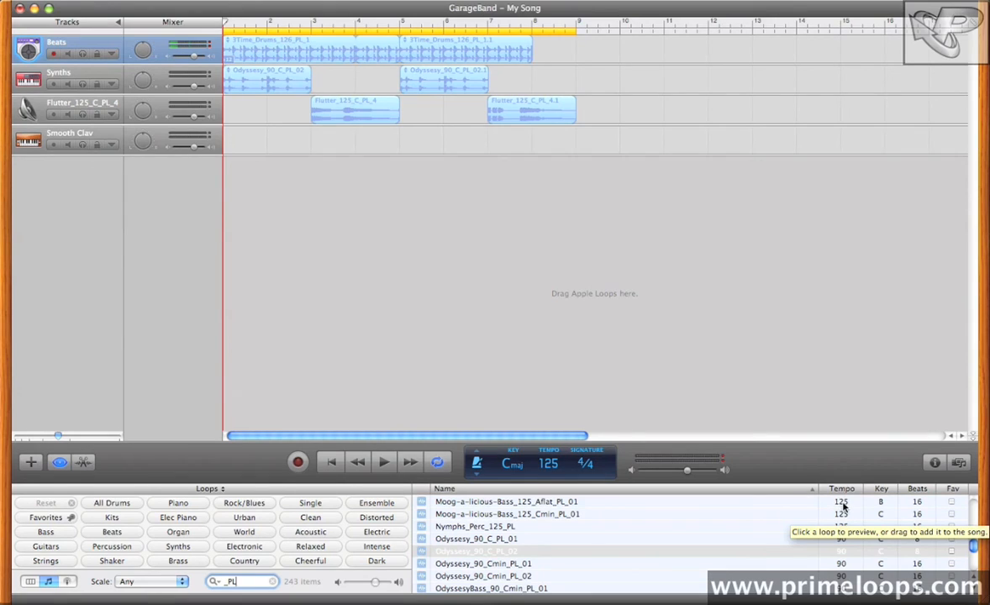
pyautogui.moveTo(865, 500)
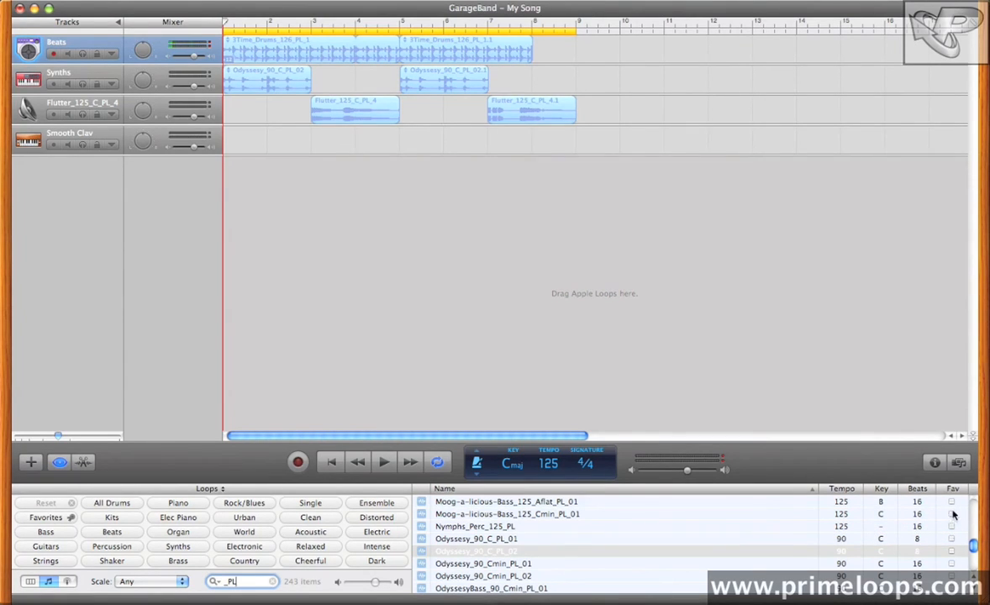
pyautogui.moveTo(328, 382)
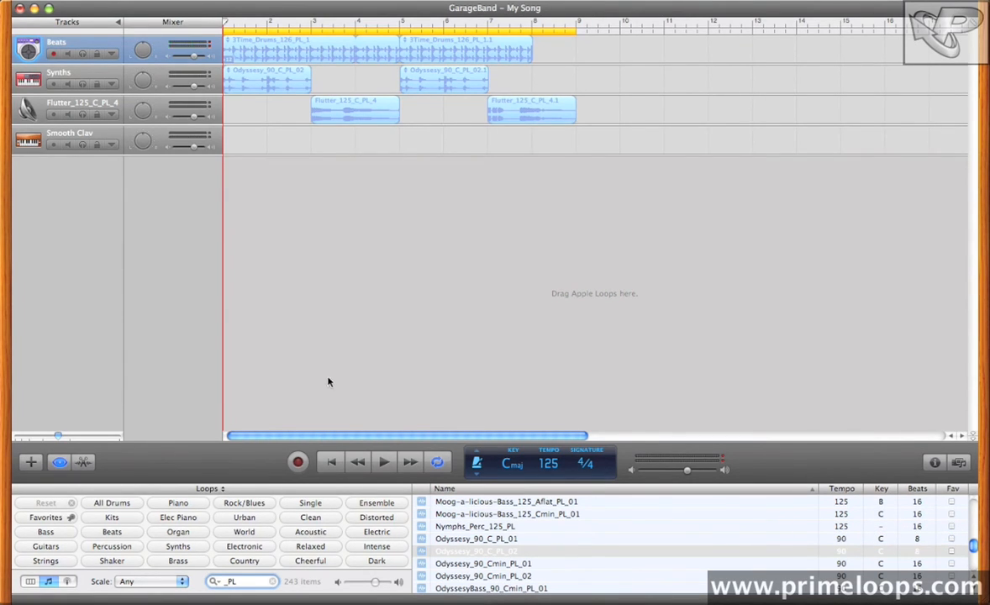
pyautogui.moveTo(516, 294)
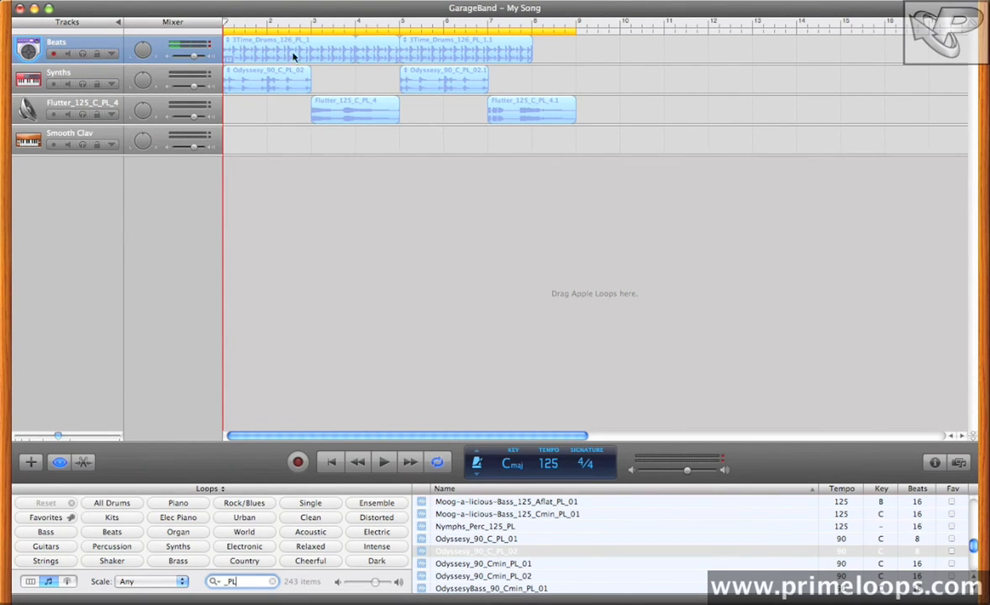
# Select the second drum region in the arrangement.
pyautogui.click(466, 49)
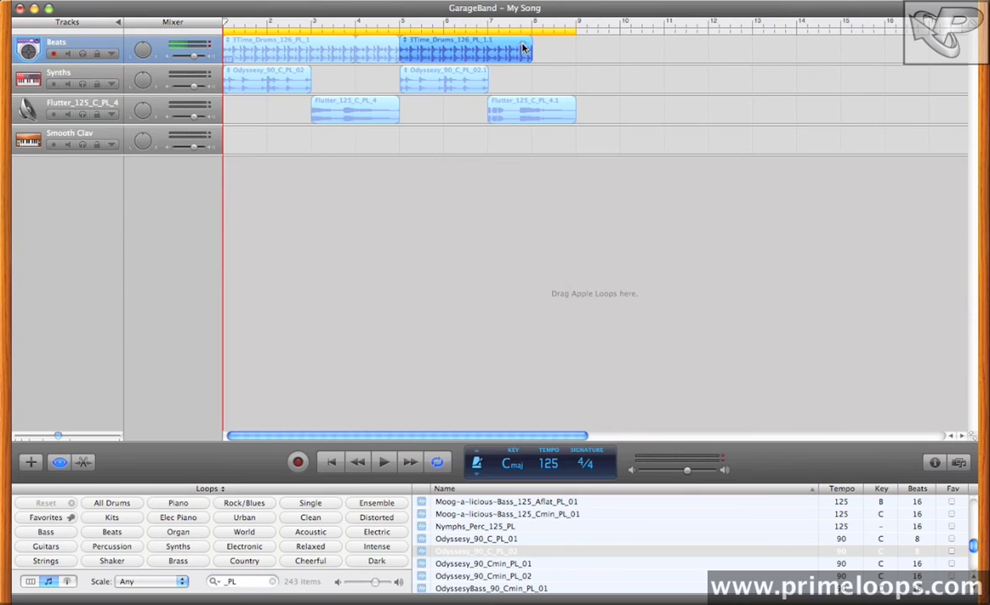